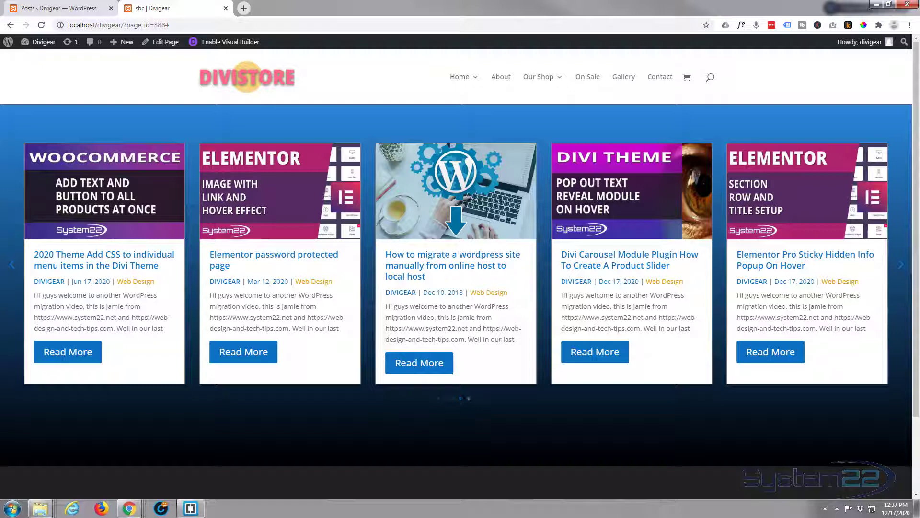
# - Enable the Visual Builder and delete the existing blue carousel section
pyautogui.click(913, 265)
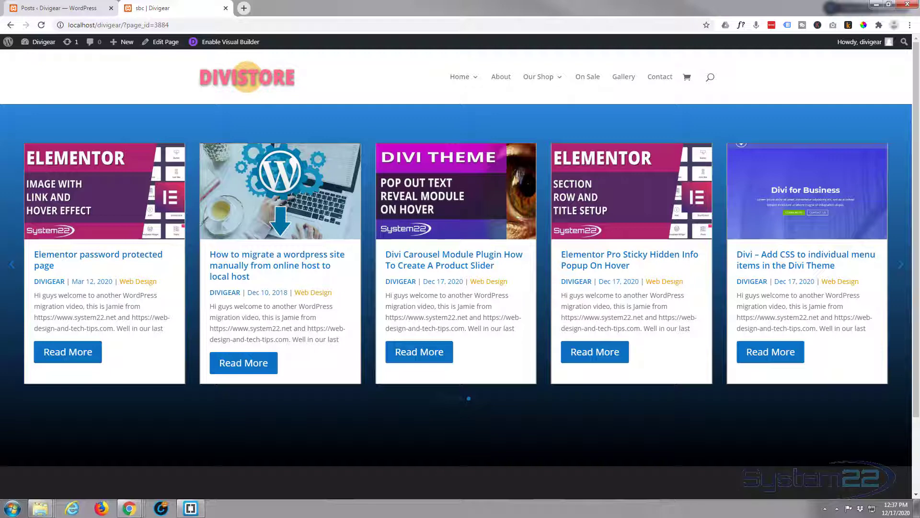
pyautogui.click(914, 264)
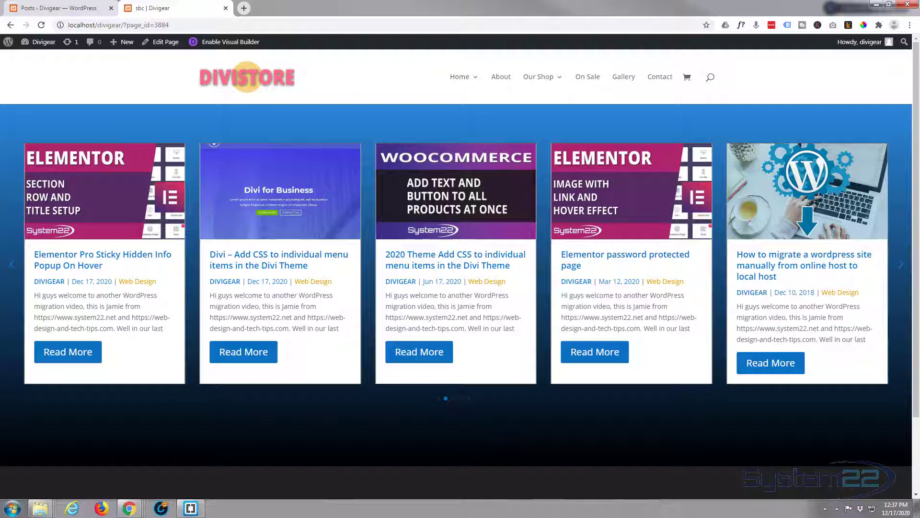
pyautogui.click(229, 42)
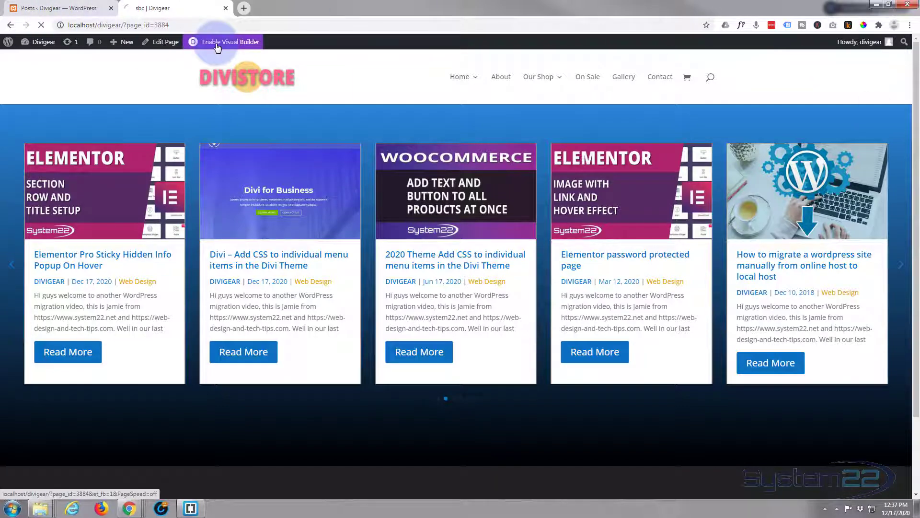
pyautogui.click(228, 41)
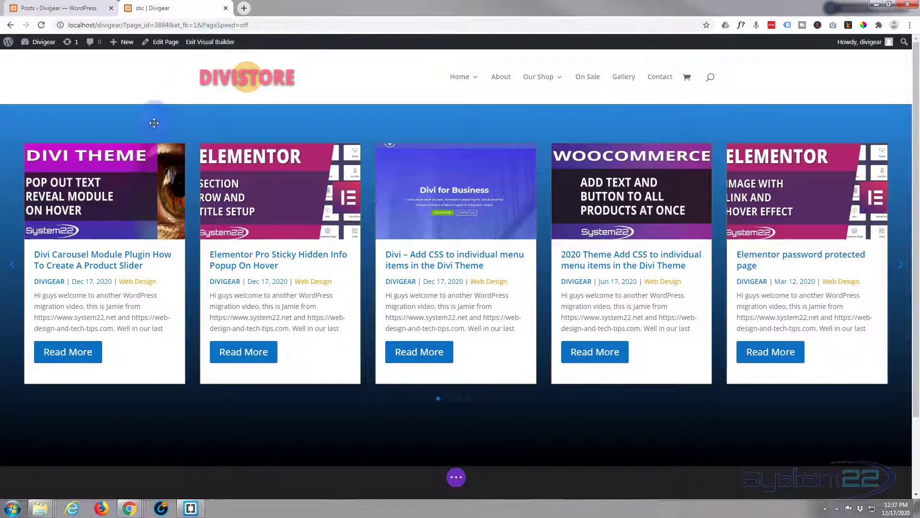
pyautogui.moveTo(154, 122)
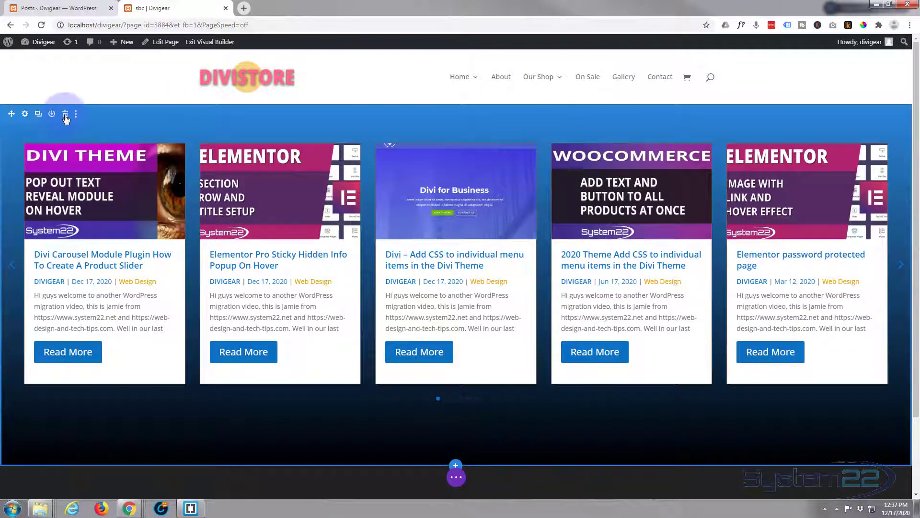
pyautogui.click(65, 113)
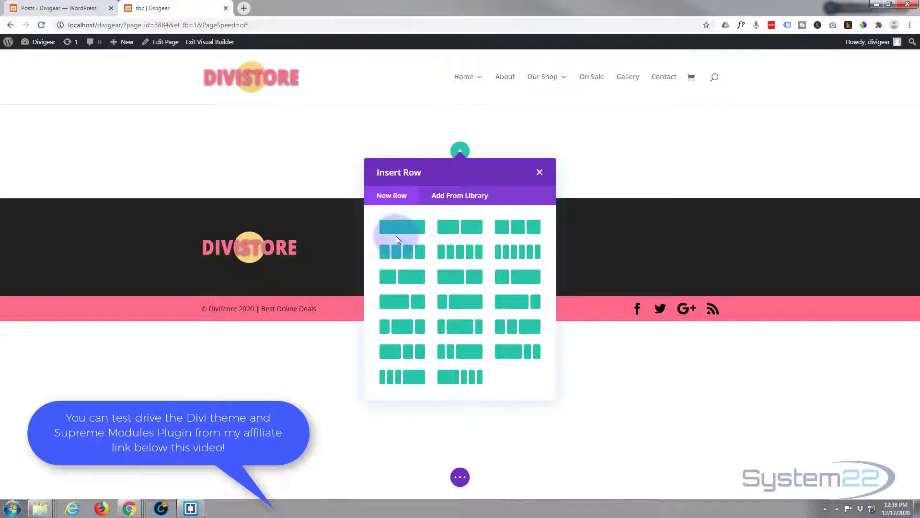
# - Add a single-column row and insert a Supreme Blog Carousel module into it
pyautogui.click(402, 226)
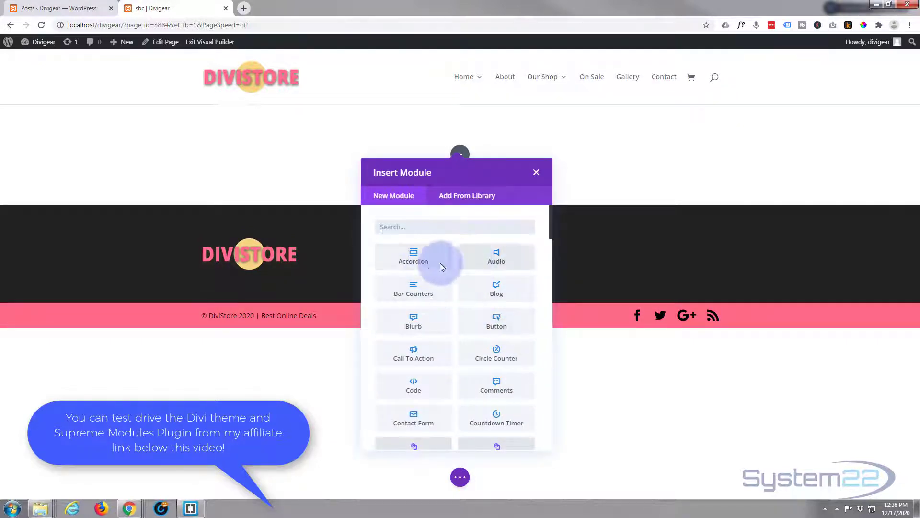
pyautogui.scroll(-3)
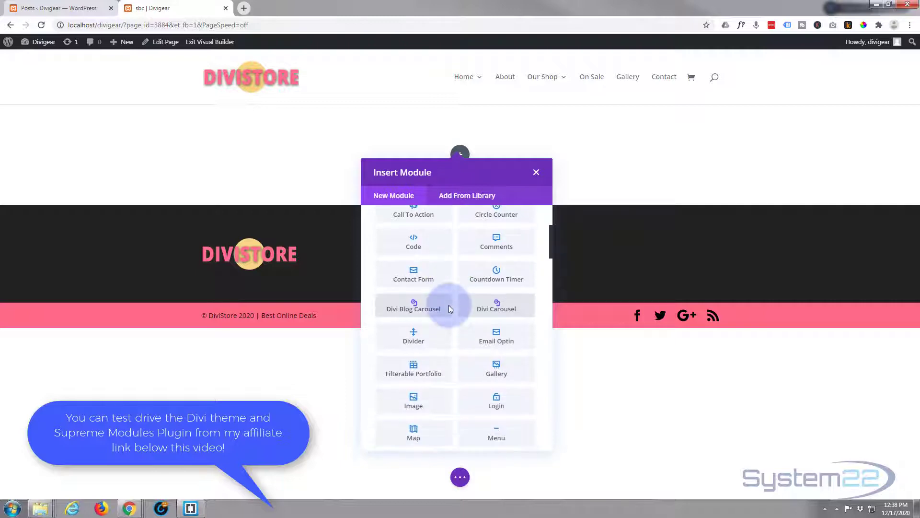
pyautogui.scroll(-3)
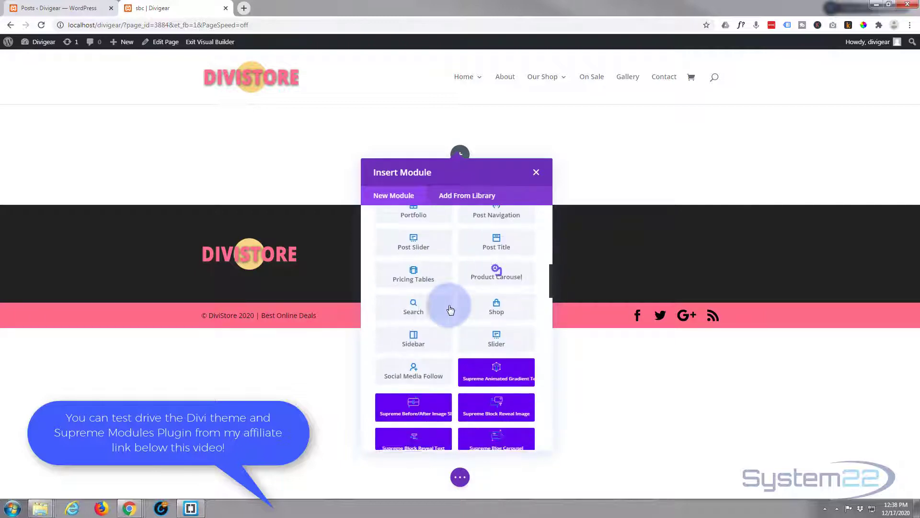
pyautogui.scroll(-3)
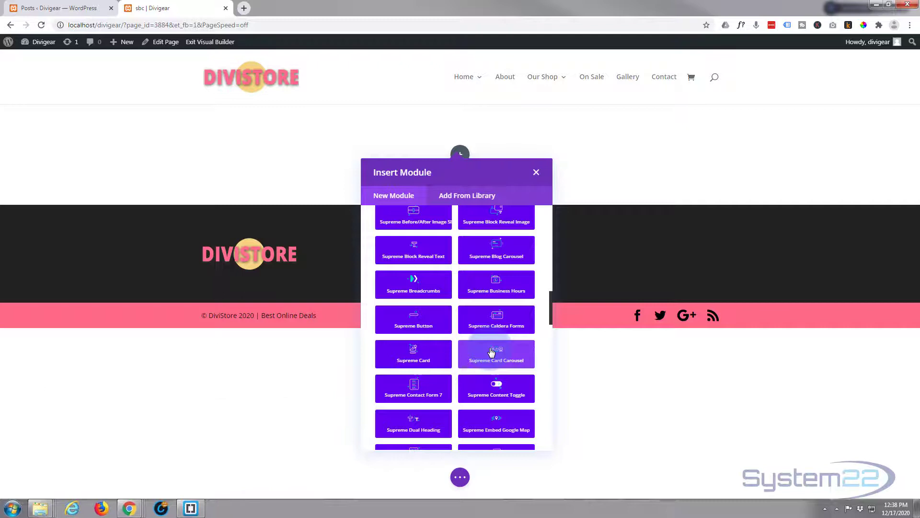
pyautogui.moveTo(496, 249)
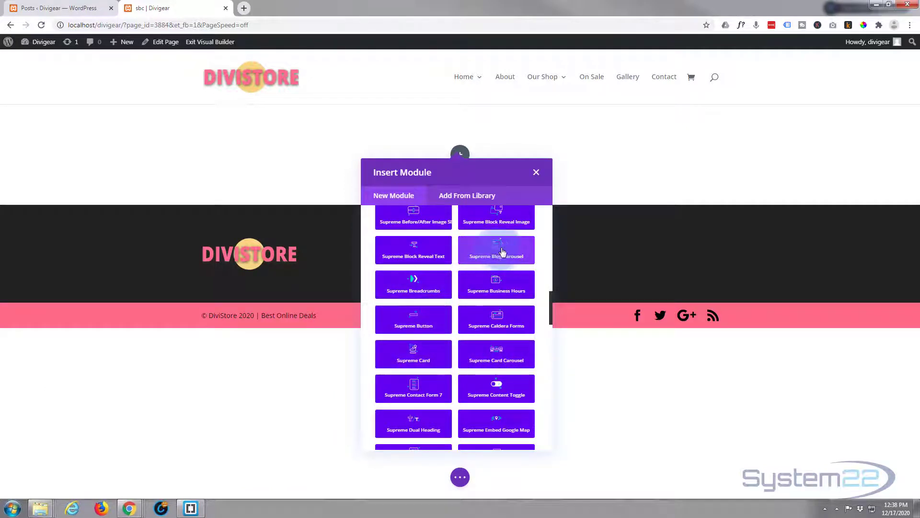
pyautogui.click(497, 249)
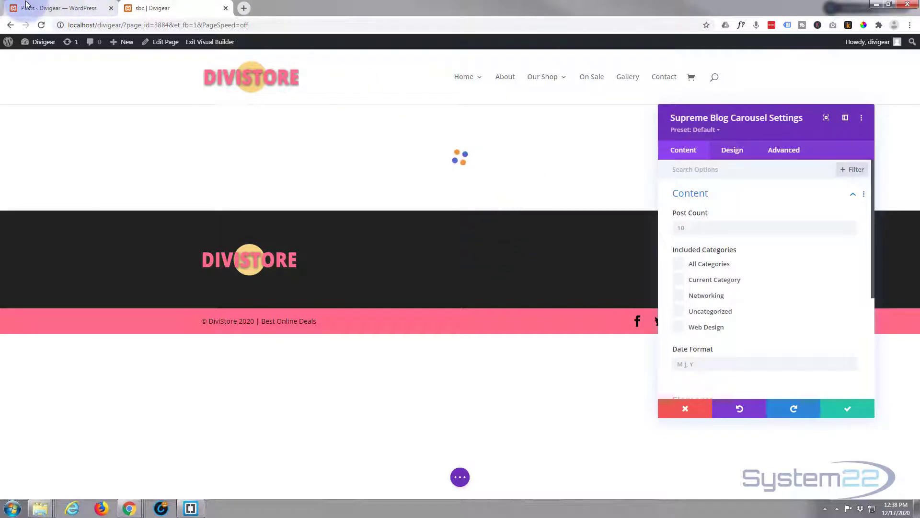
# - Review the existing blog posts in the Posts tab, then return to the builder page
pyautogui.click(56, 8)
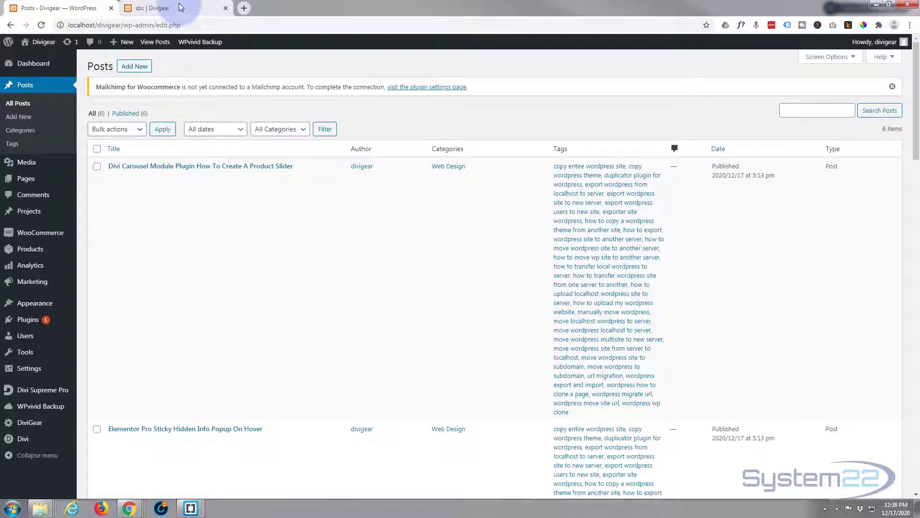
pyautogui.click(146, 7)
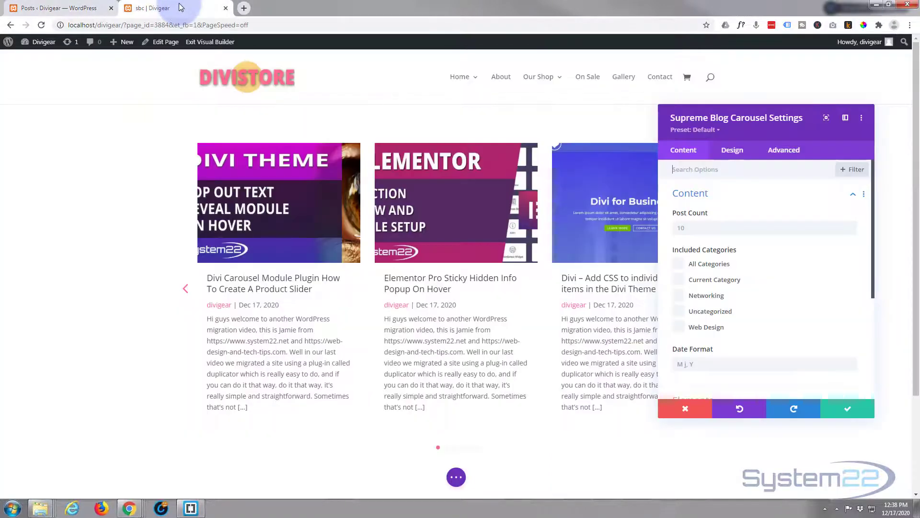
pyautogui.moveTo(459, 77)
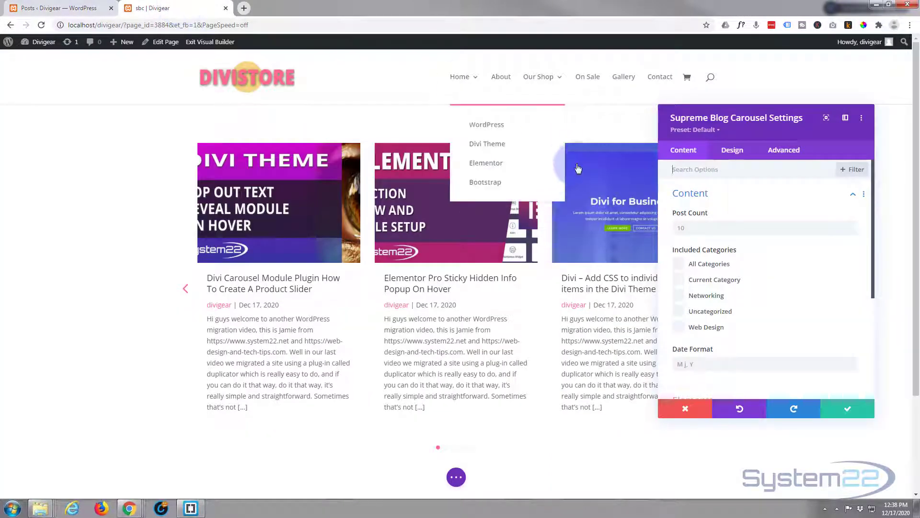
pyautogui.moveTo(320, 251)
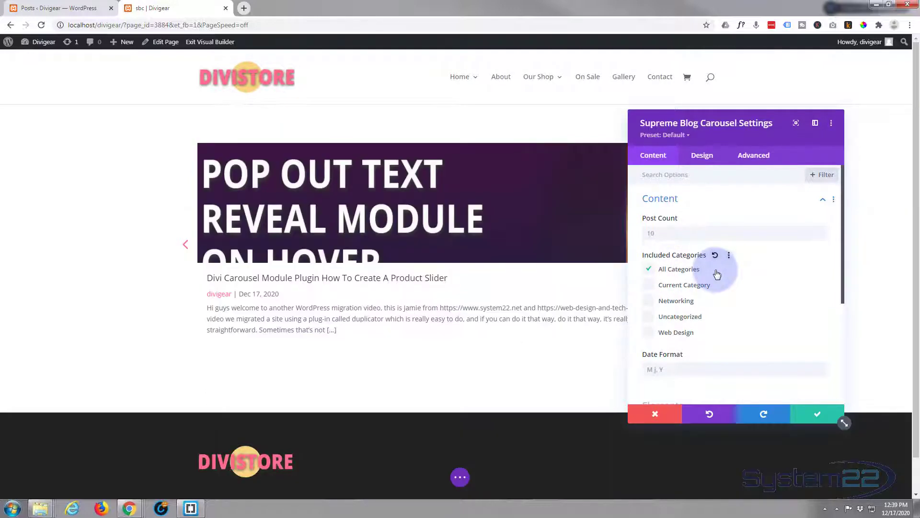
# - Try the Cube, Flip and Coverflow carousel effects, then return to Slide
pyautogui.scroll(-3)
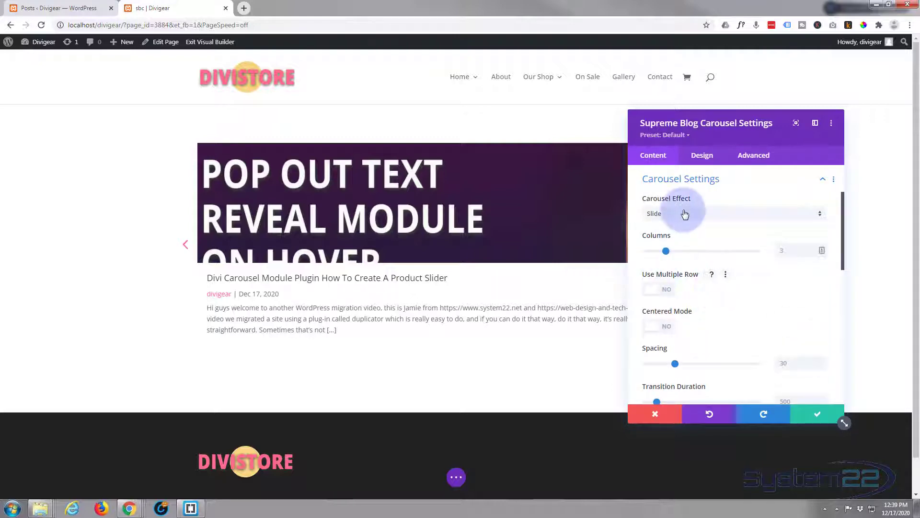
pyautogui.click(734, 212)
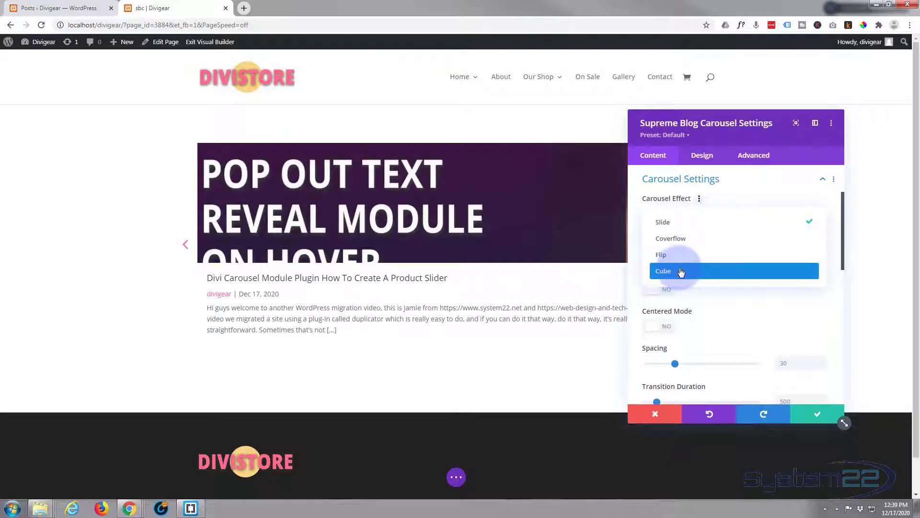
pyautogui.click(681, 270)
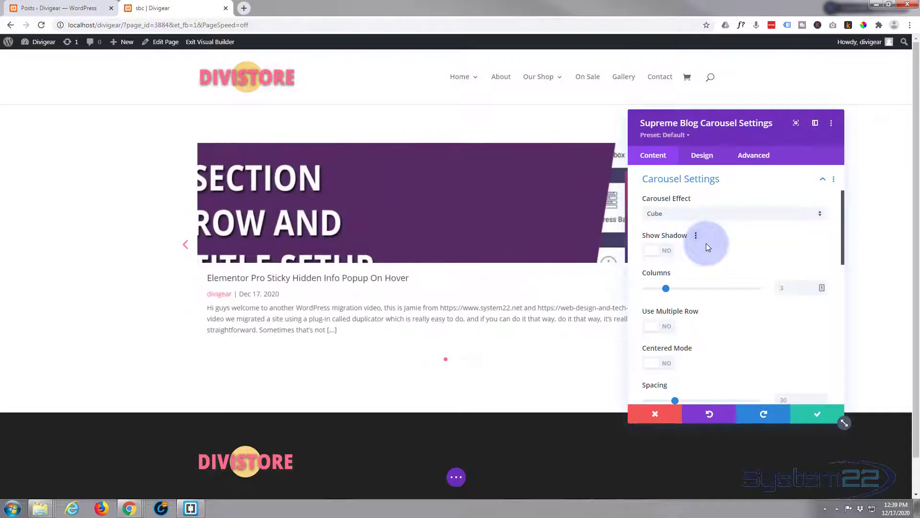
pyautogui.click(732, 213)
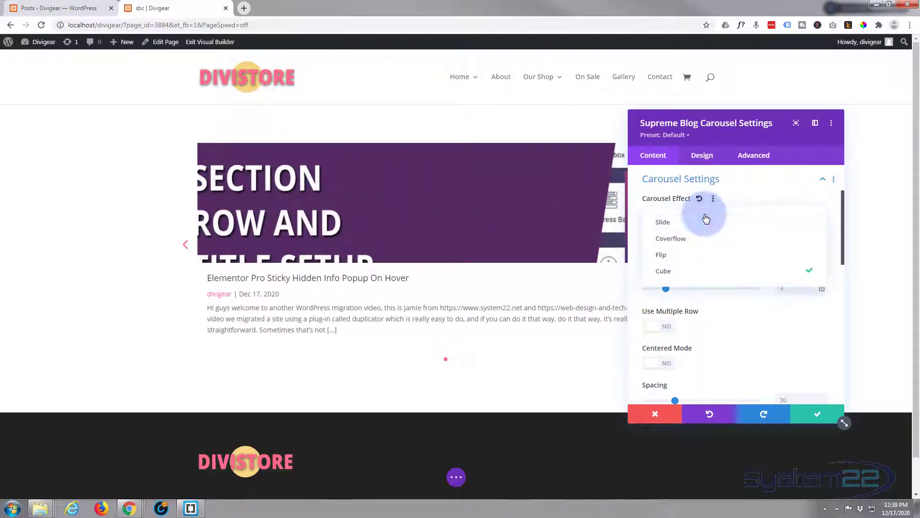
pyautogui.click(661, 254)
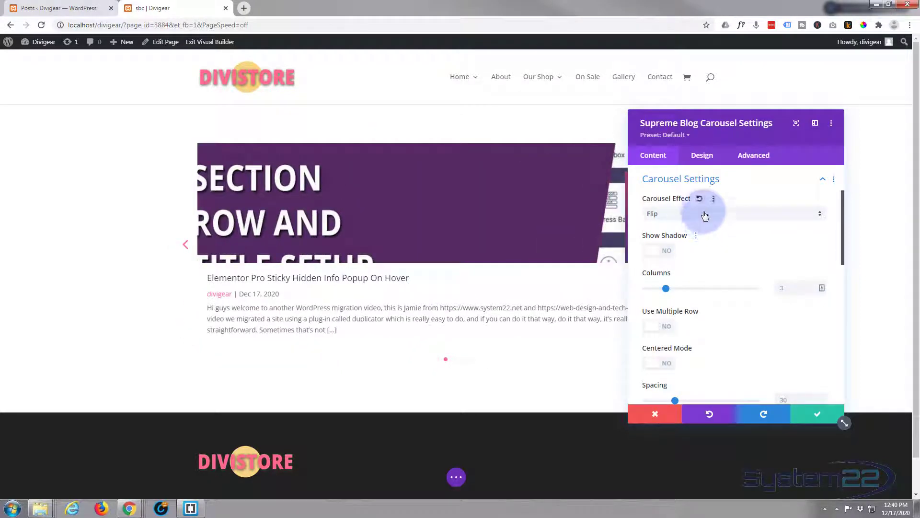
pyautogui.click(733, 213)
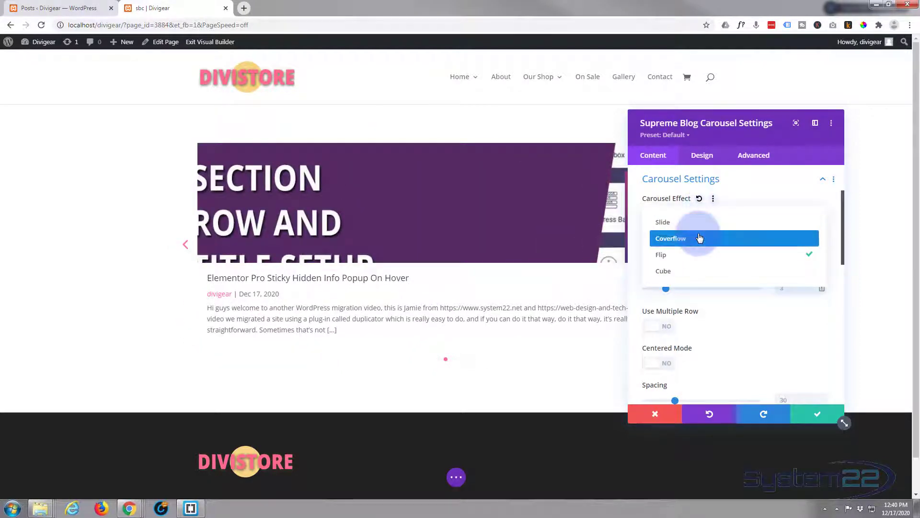
pyautogui.click(670, 238)
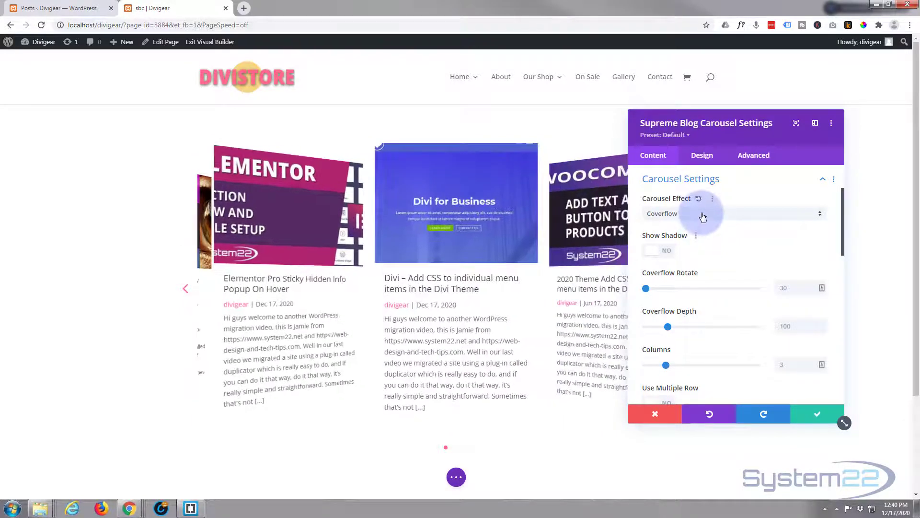
pyautogui.click(730, 213)
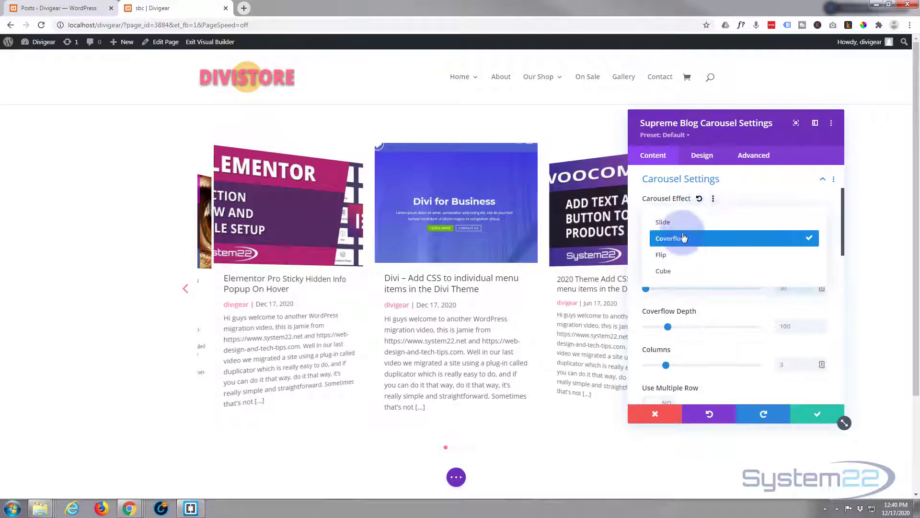
pyautogui.click(663, 222)
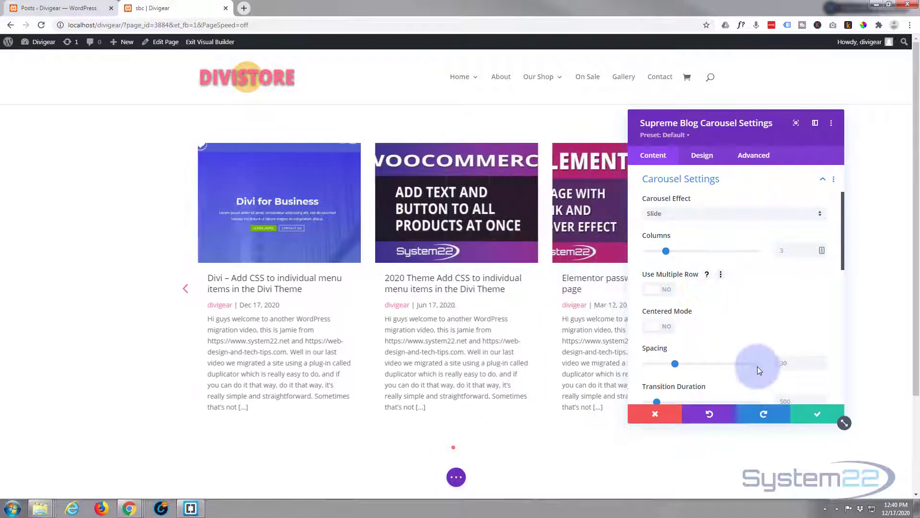
# - Drag the carousel row's Sizing width slider up to 100%
pyautogui.click(815, 414)
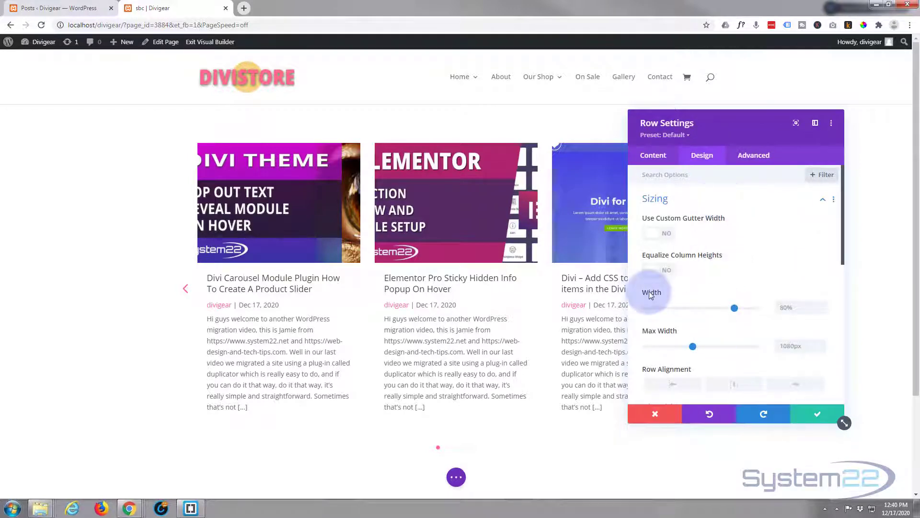
pyautogui.moveTo(735, 307); pyautogui.dragTo(756, 308)
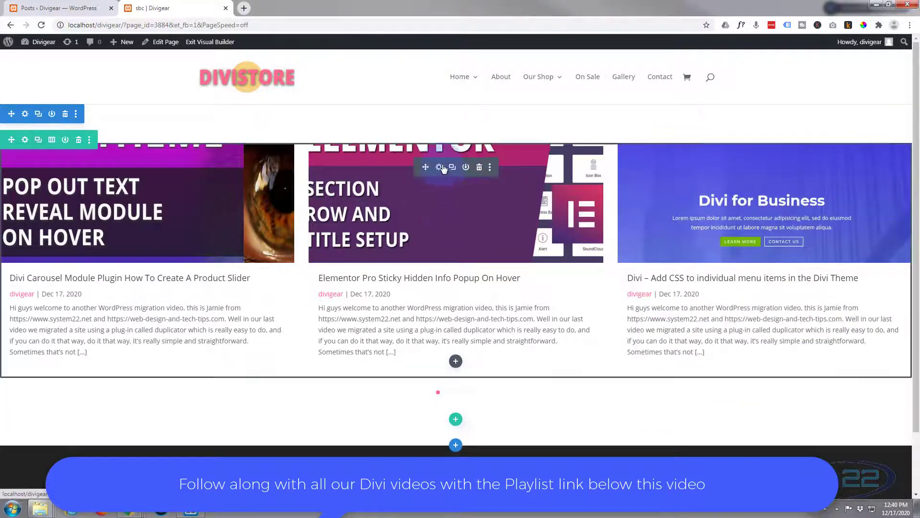
# - Set the carousel's Columns setting to 5 and save the module
pyautogui.click(438, 167)
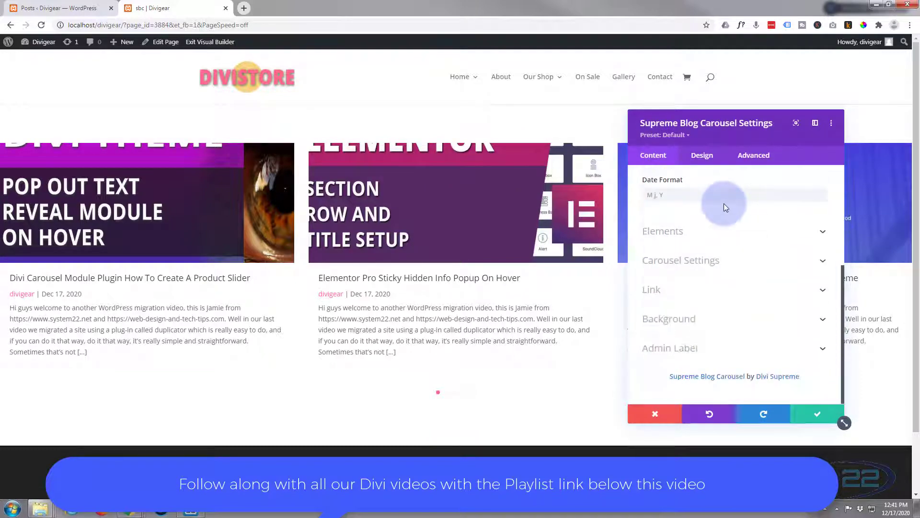
pyautogui.click(680, 259)
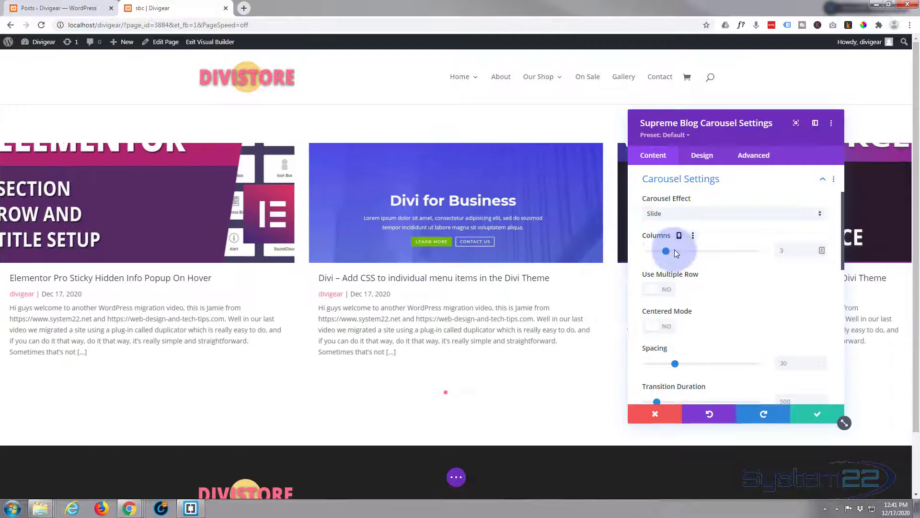
pyautogui.moveTo(666, 251); pyautogui.dragTo(690, 251)
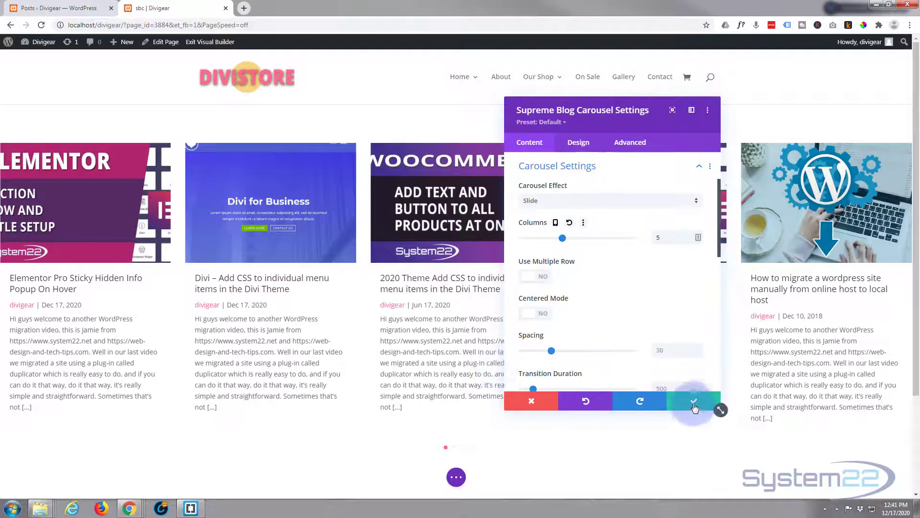
pyautogui.click(695, 401)
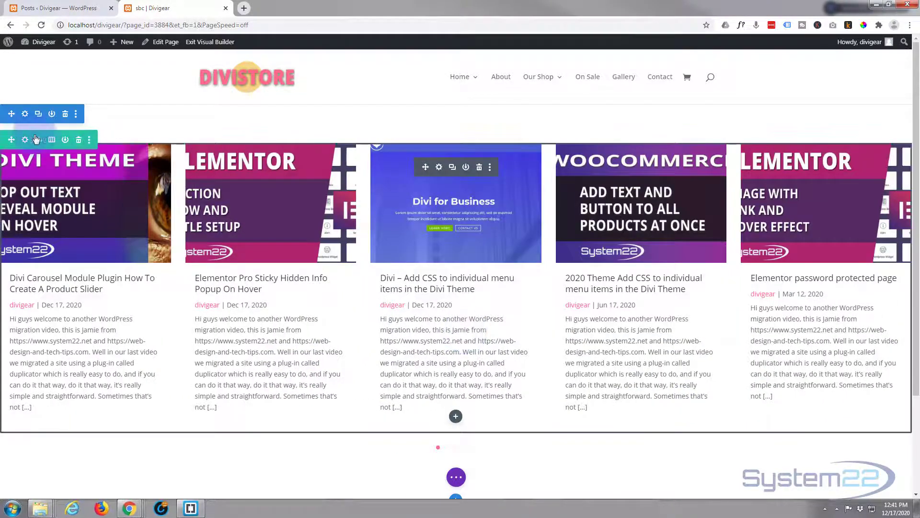
# - Reduce the row's width in Row Settings Design and reopen Carousel Settings
pyautogui.click(24, 139)
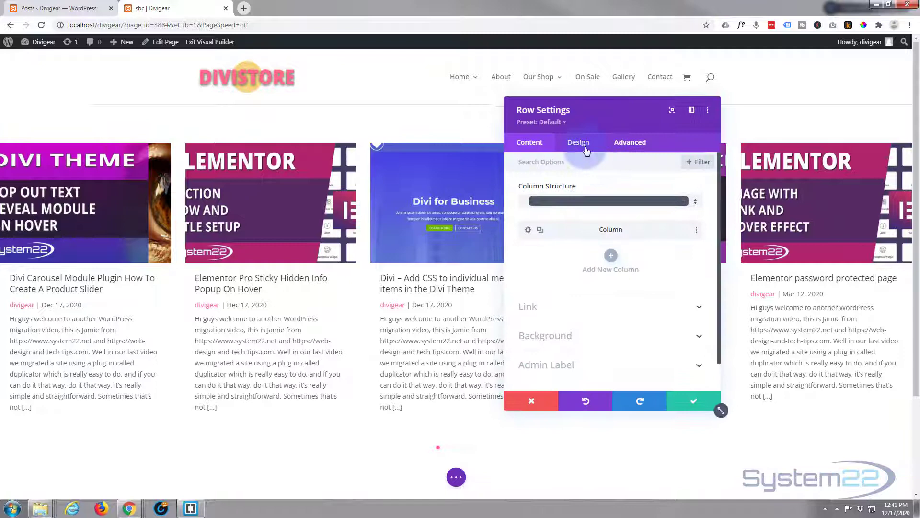
pyautogui.click(578, 142)
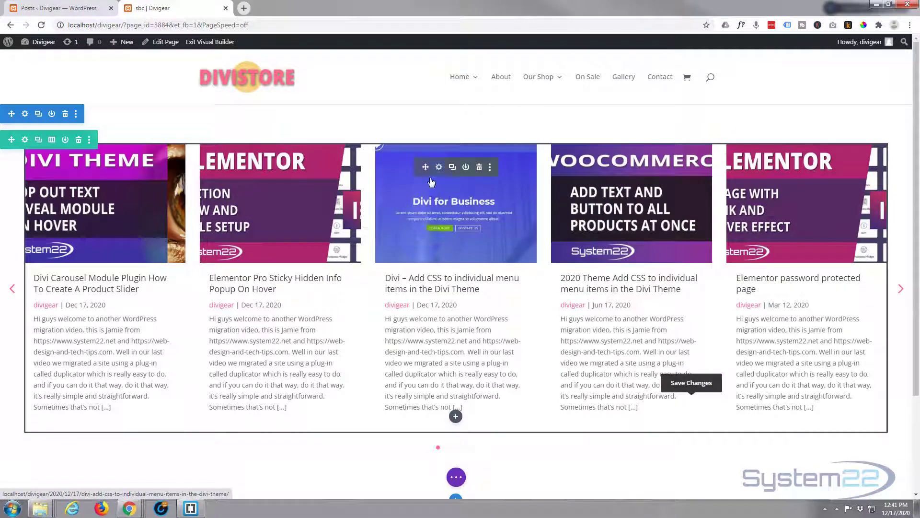
pyautogui.click(438, 167)
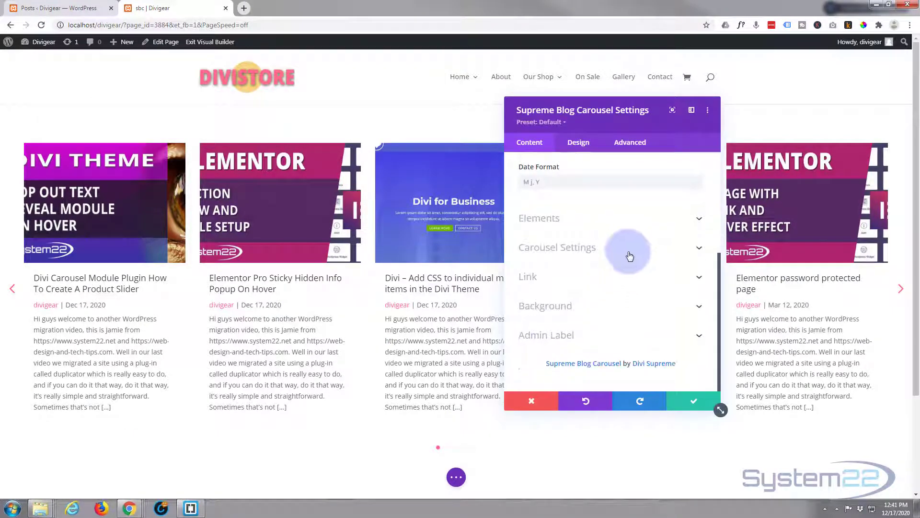
pyautogui.click(557, 246)
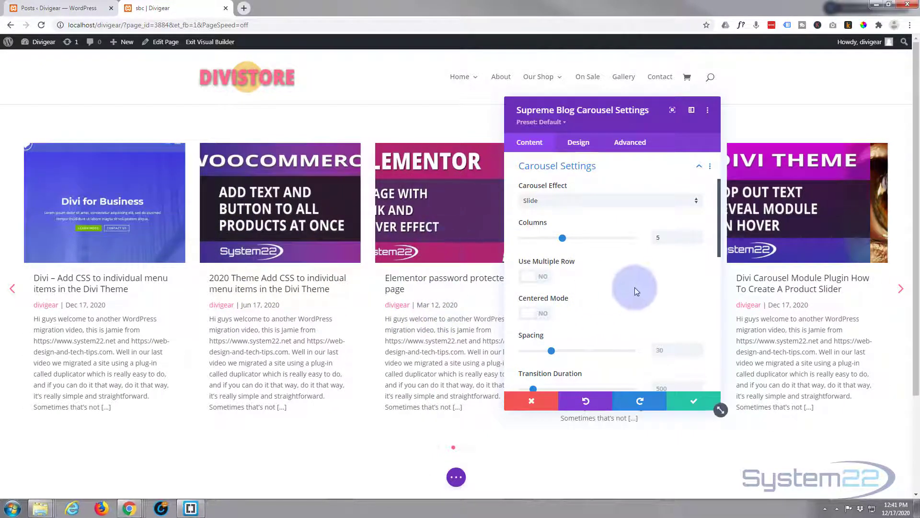
# - Adjust the slide transition duration and toggle Use Equal Height for the cards
pyautogui.scroll(-3)
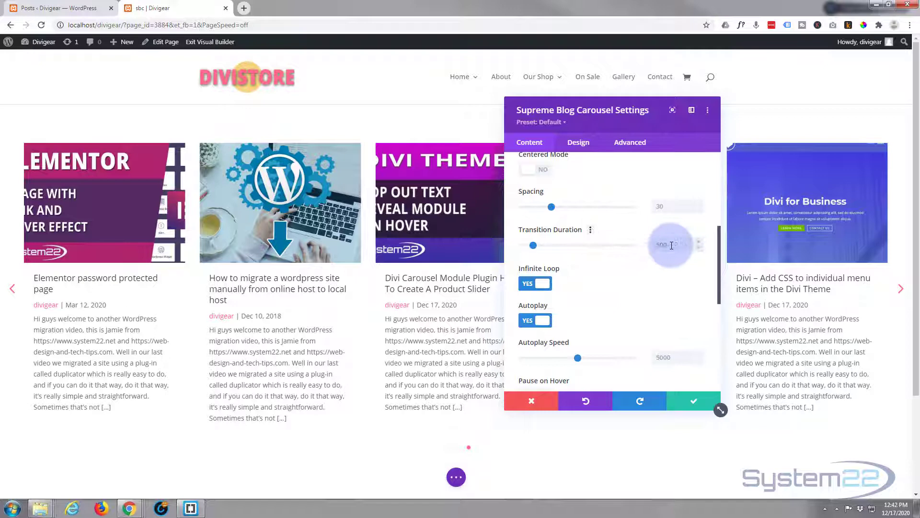
pyautogui.moveTo(671, 245); pyautogui.dragTo(533, 245)
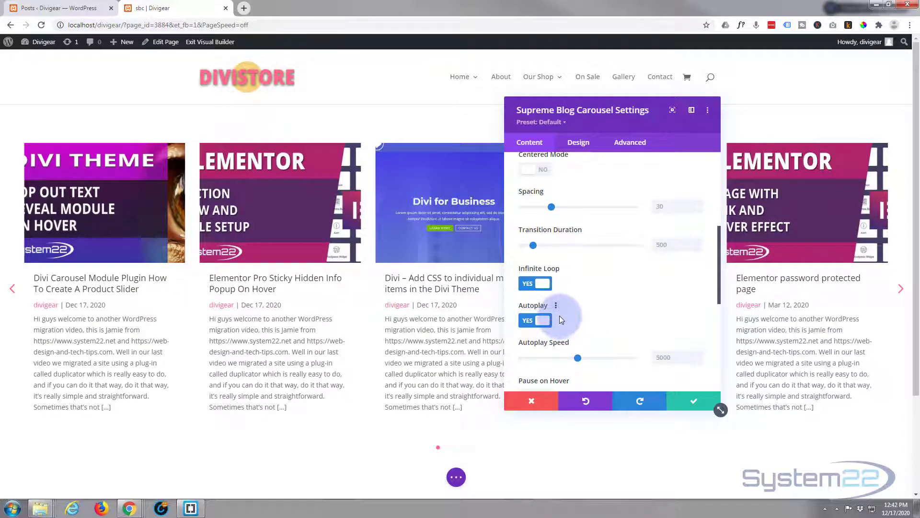
pyautogui.scroll(-3)
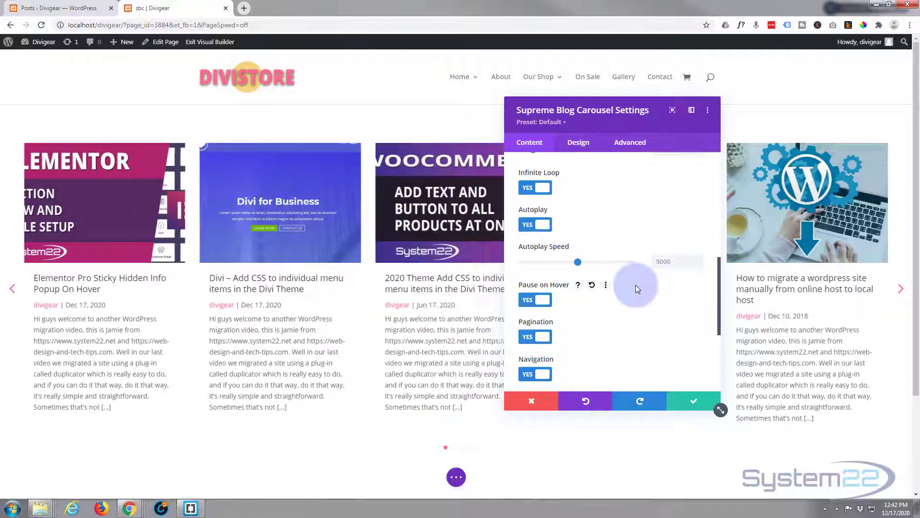
pyautogui.scroll(-3)
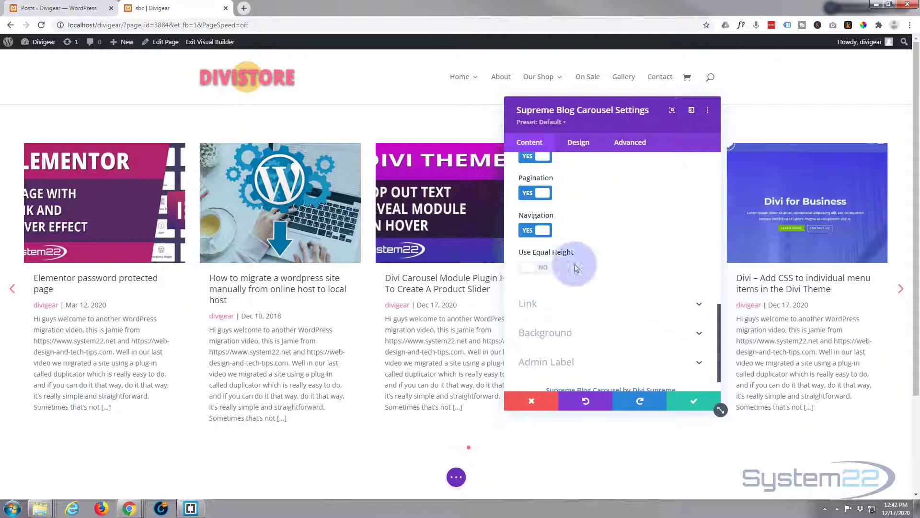
pyautogui.click(535, 267)
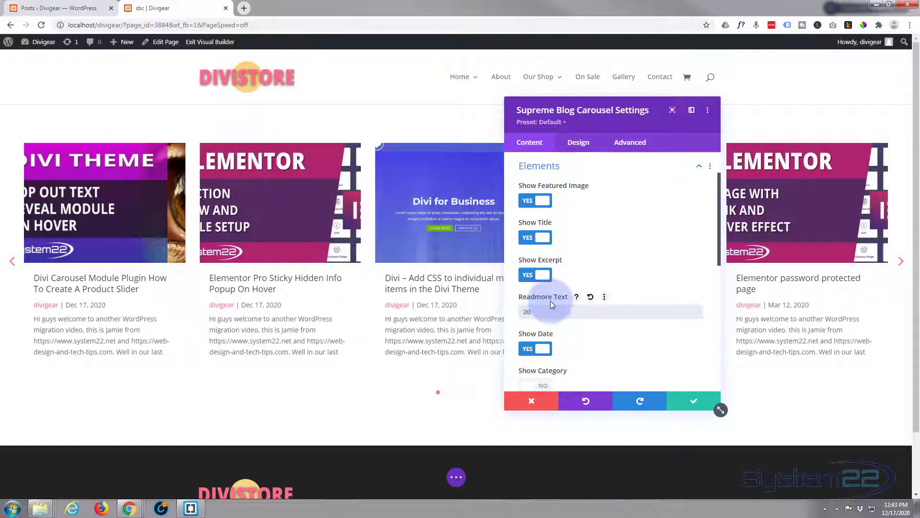
# - Enable Show Category and a Readmore Button labelled 'Read More'
pyautogui.scroll(-3)
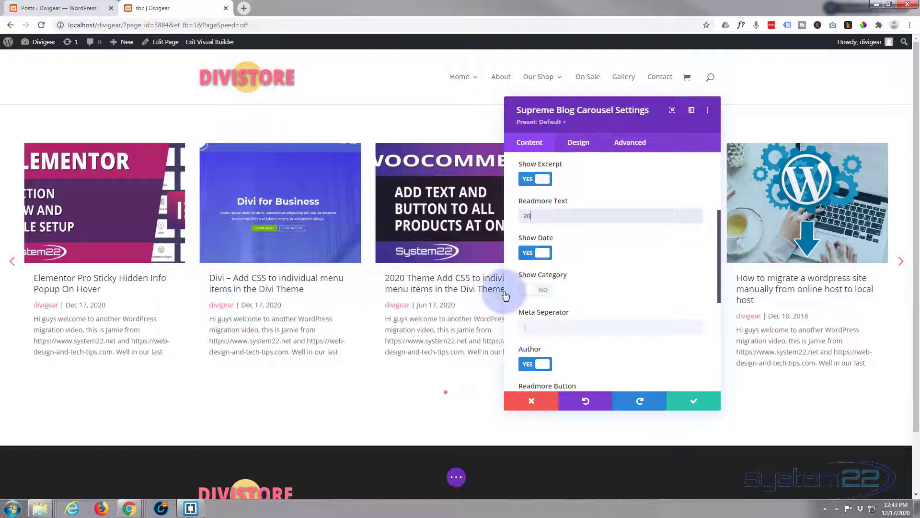
pyautogui.click(535, 290)
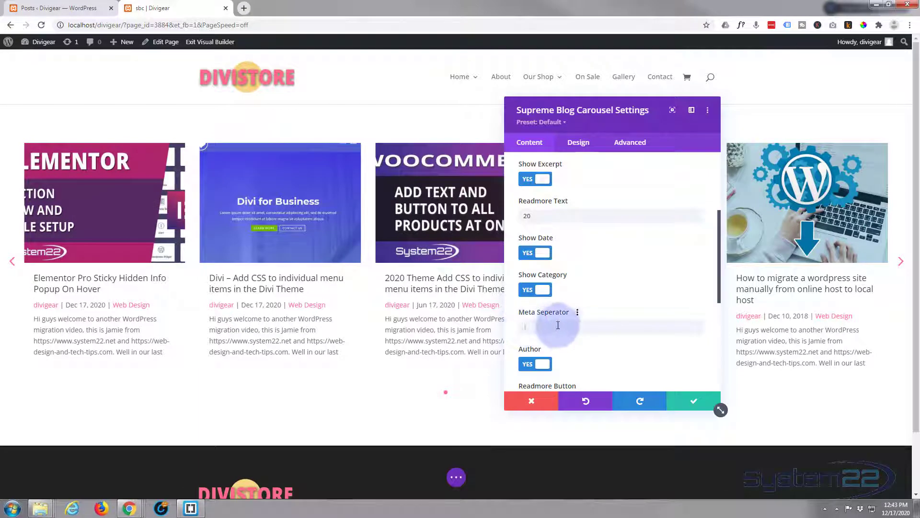
pyautogui.moveTo(524, 322)
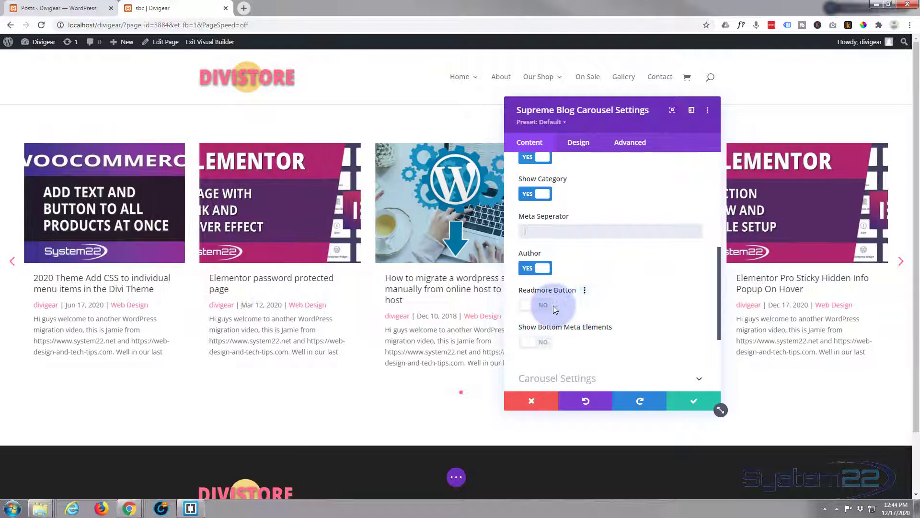
pyautogui.click(534, 304)
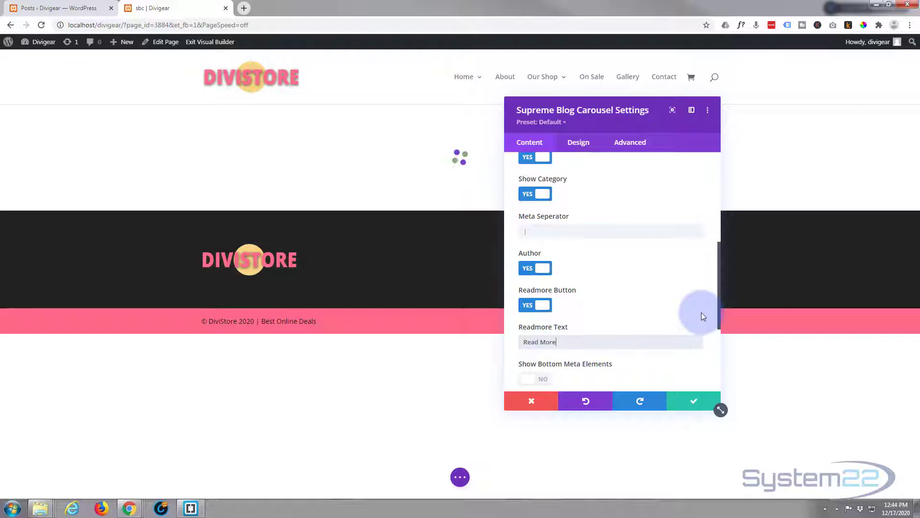
# - Toggle Show Bottom Meta Elements on and then off again
pyautogui.scroll(-3)
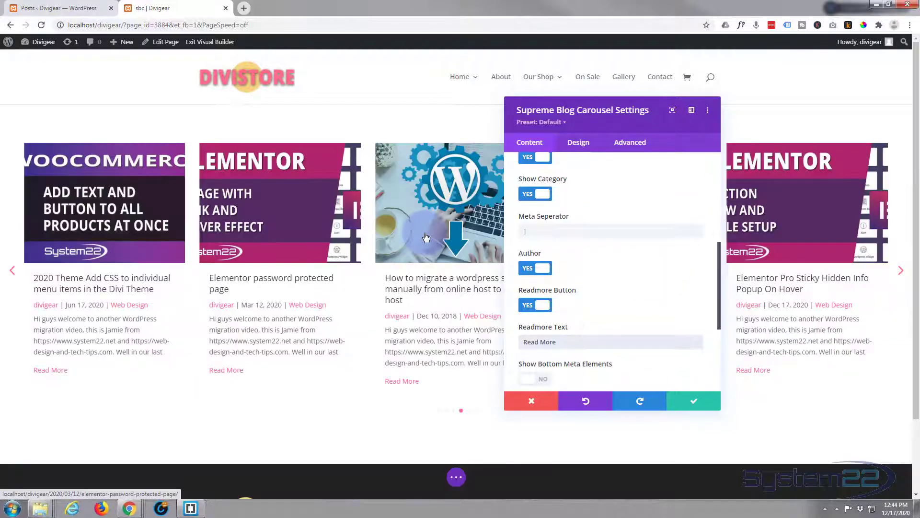
pyautogui.click(534, 379)
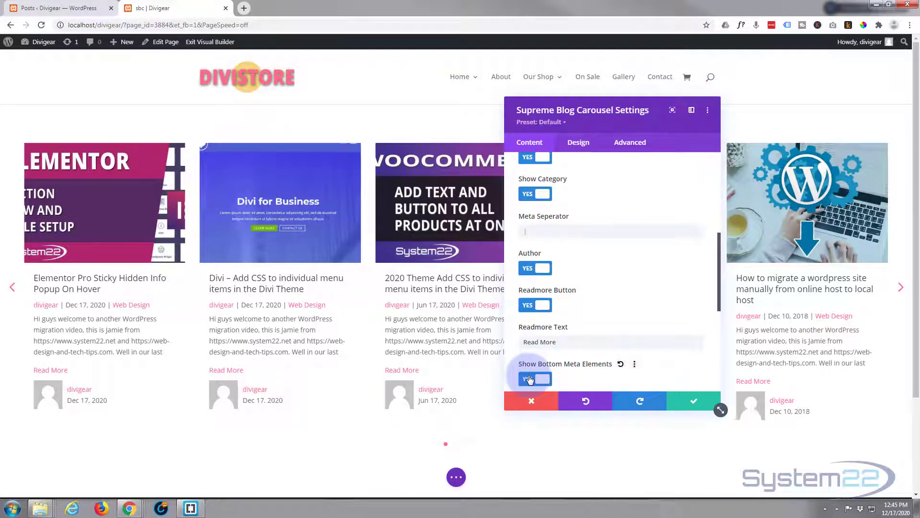
pyautogui.click(533, 378)
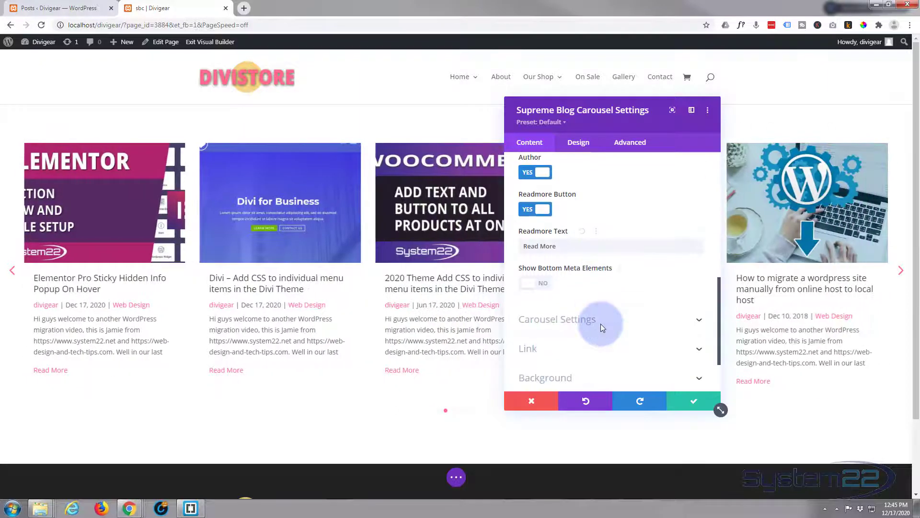
pyautogui.scroll(-3)
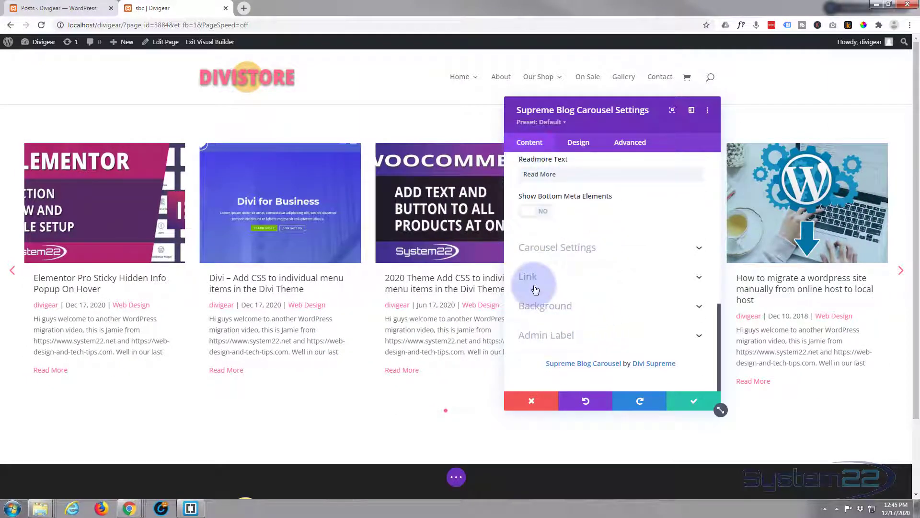
pyautogui.click(578, 142)
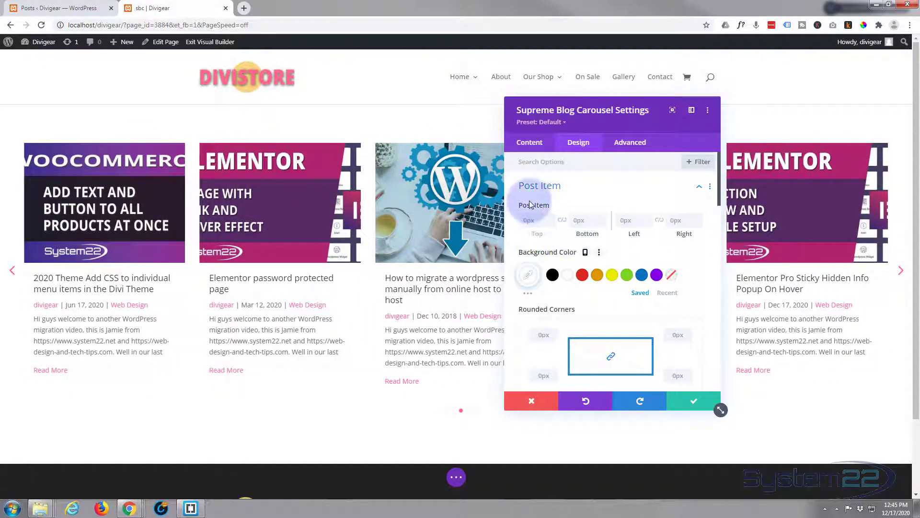
pyautogui.moveTo(688, 225)
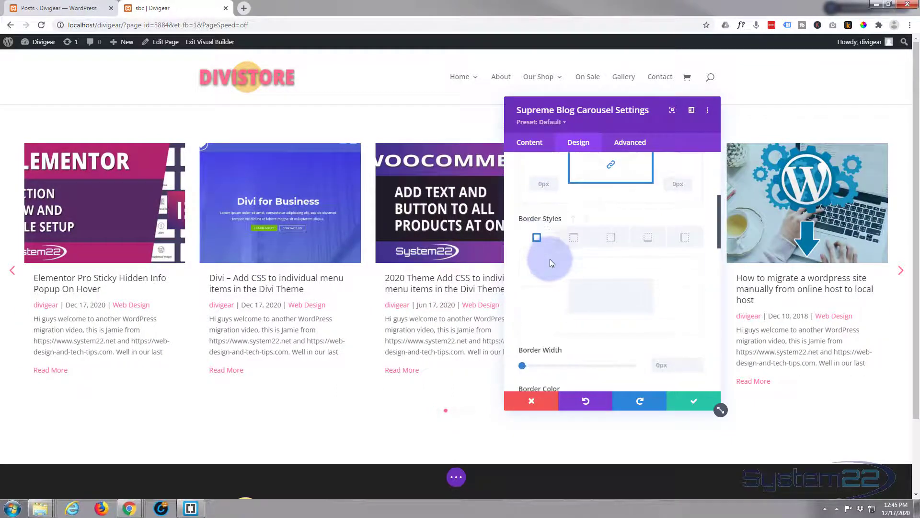
# - Add a thin light border outline to each post card in the Design tab
pyautogui.scroll(-3)
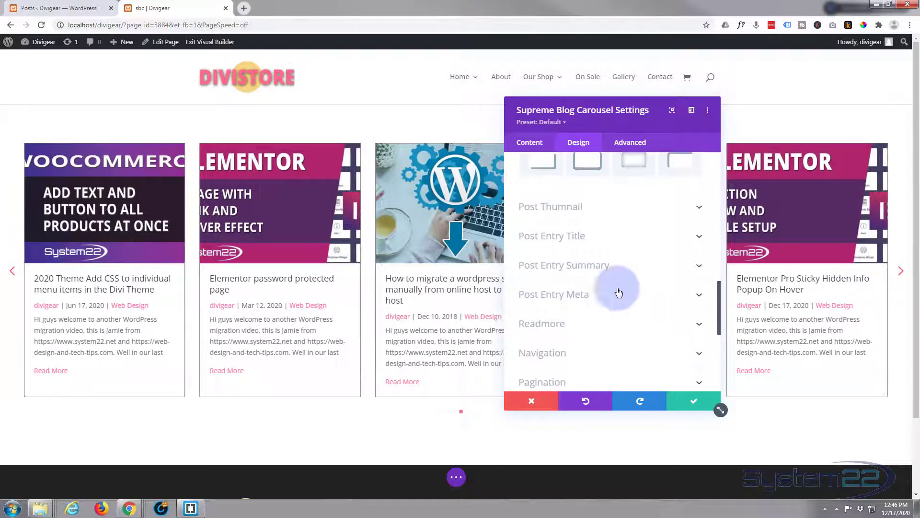
# - Try heights from 180px to 270px and settle the thumbnails at about 210px
pyautogui.click(550, 206)
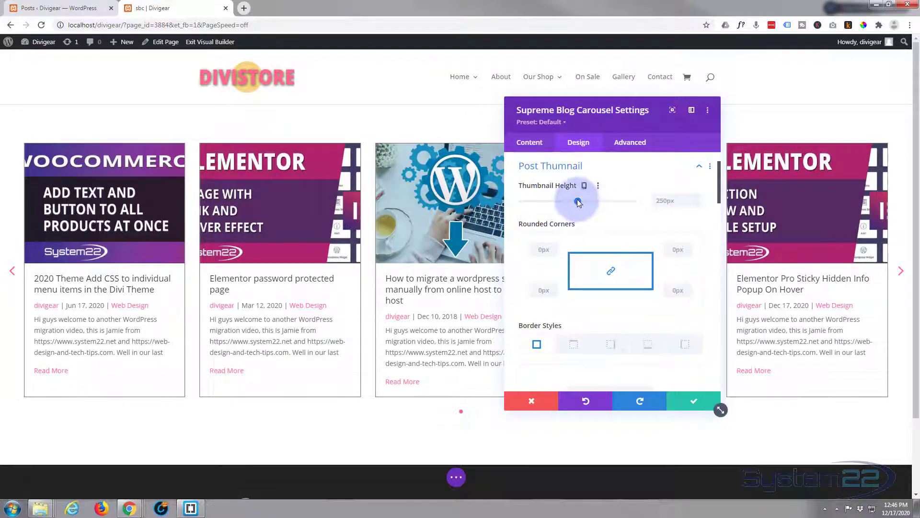
pyautogui.moveTo(578, 204); pyautogui.dragTo(566, 203)
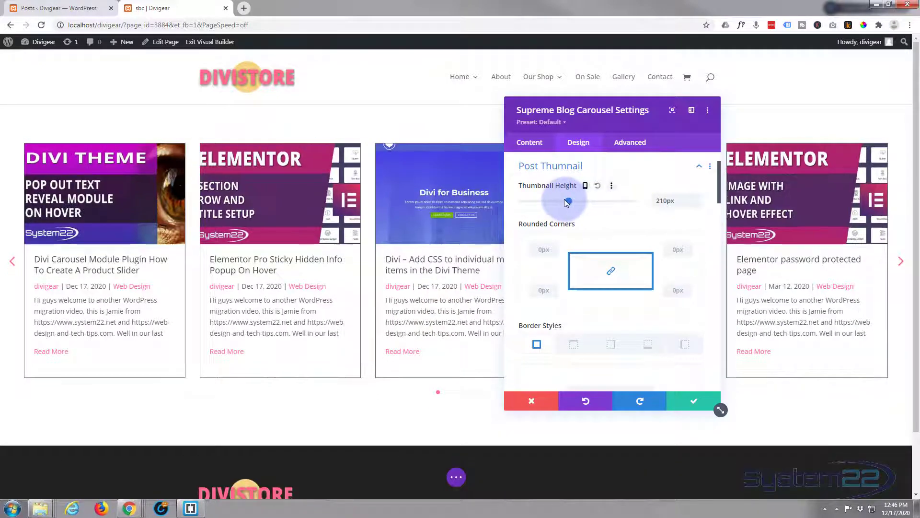
pyautogui.moveTo(568, 201); pyautogui.dragTo(565, 201)
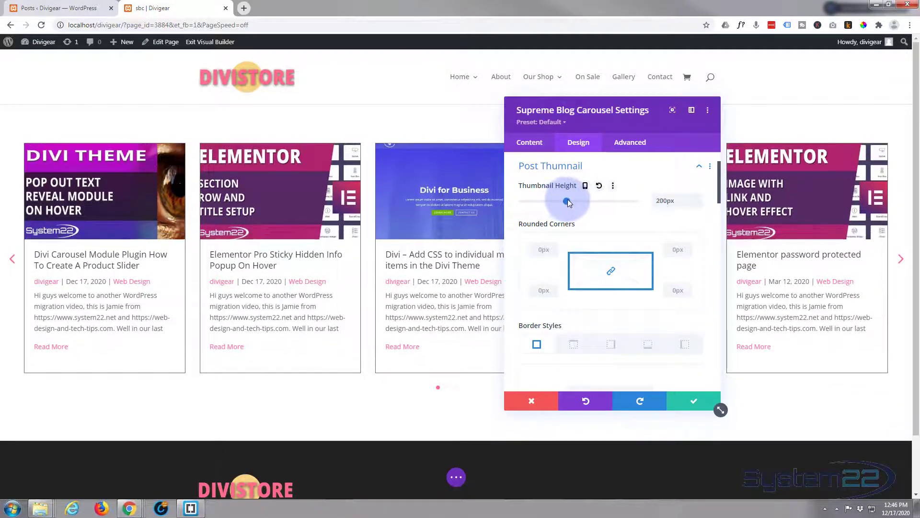
pyautogui.moveTo(565, 200); pyautogui.dragTo(575, 200)
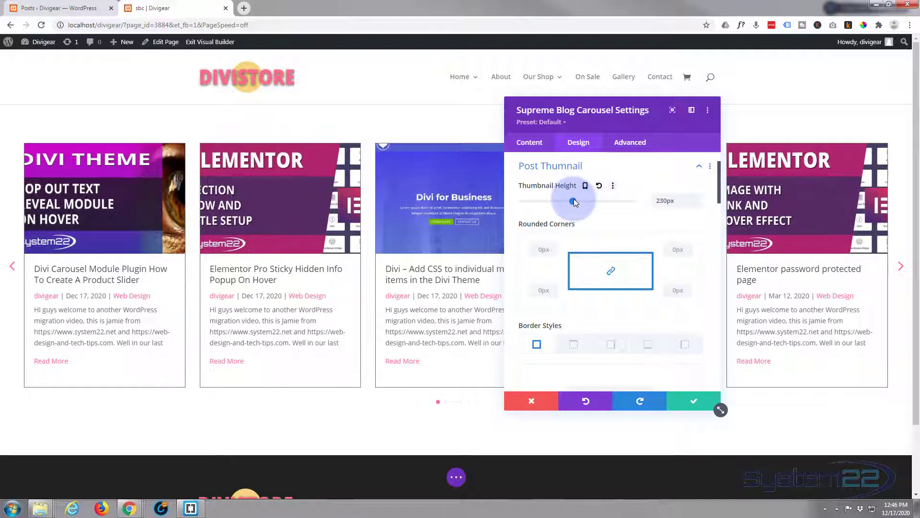
pyautogui.moveTo(574, 202); pyautogui.dragTo(583, 202)
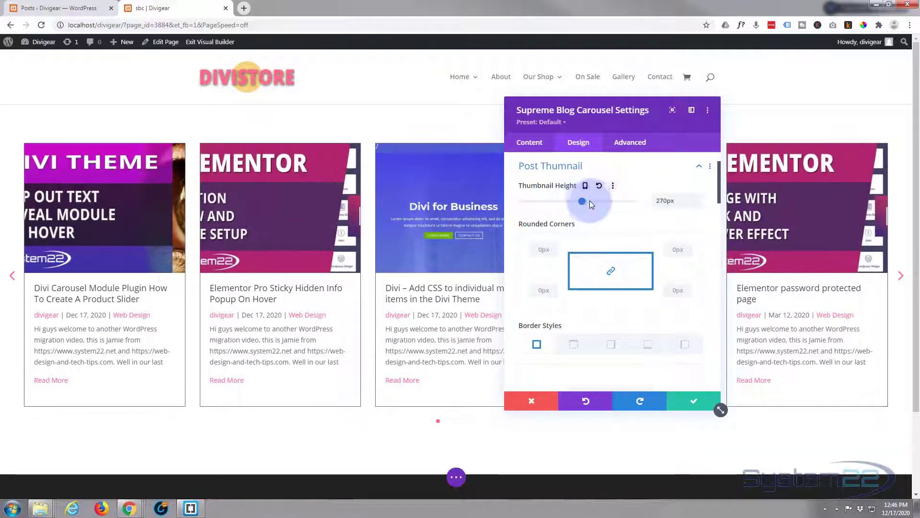
pyautogui.moveTo(582, 202); pyautogui.dragTo(562, 202)
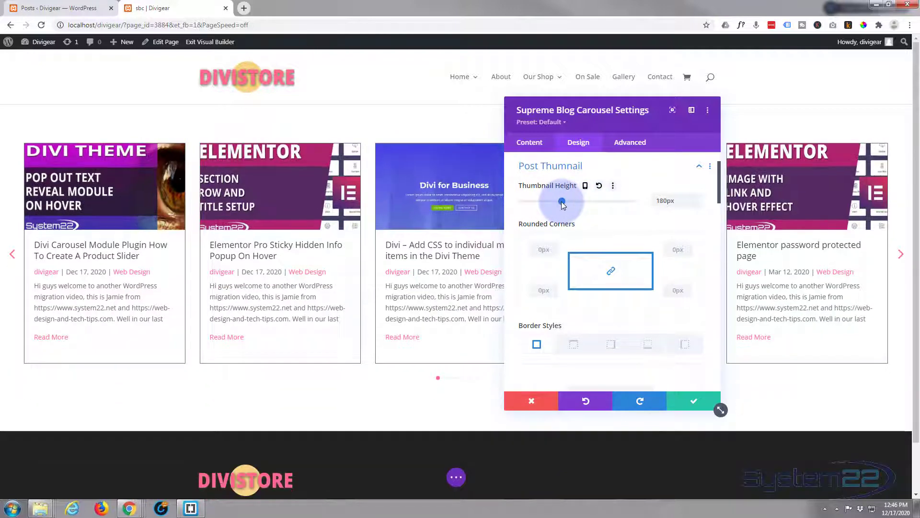
pyautogui.moveTo(559, 204); pyautogui.dragTo(568, 204)
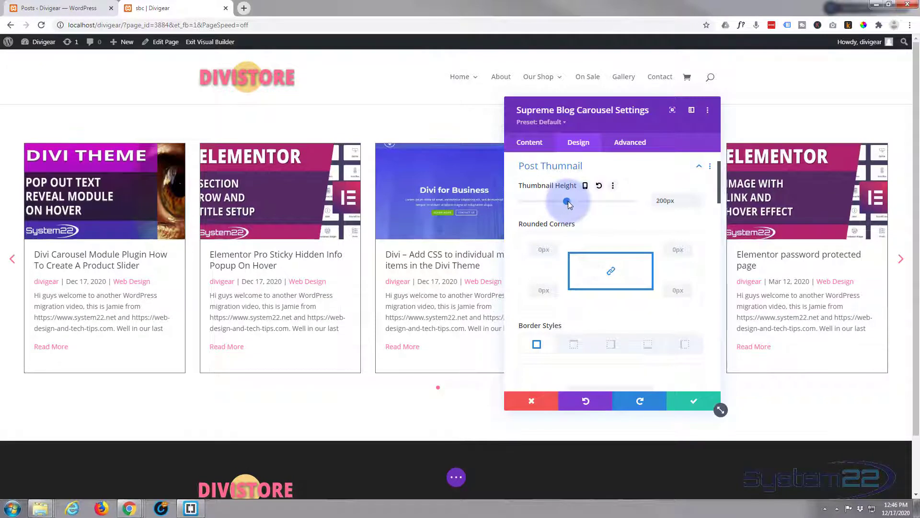
pyautogui.moveTo(565, 201); pyautogui.dragTo(570, 201)
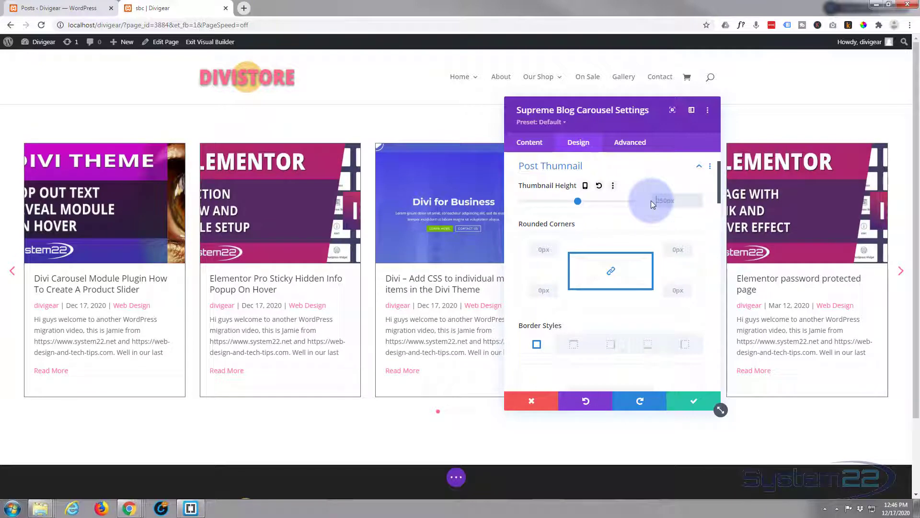
pyautogui.moveTo(651, 201); pyautogui.dragTo(578, 201)
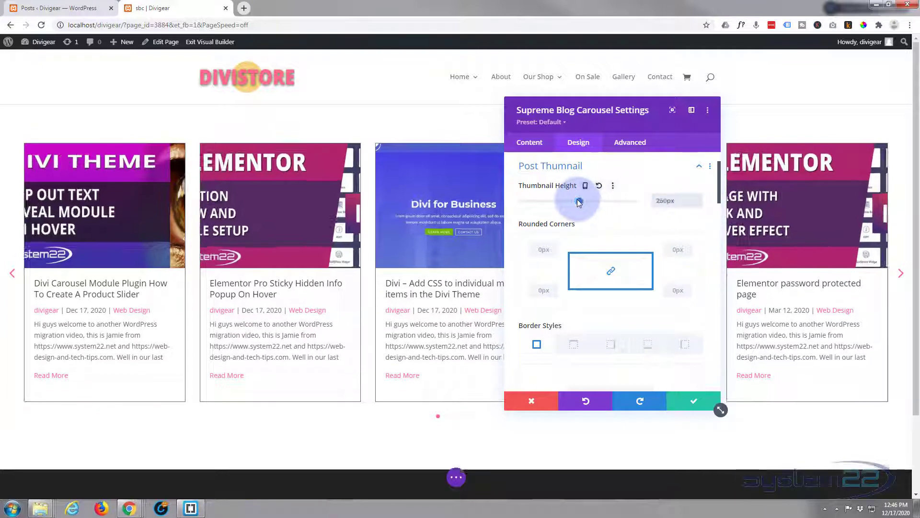
pyautogui.moveTo(581, 199); pyautogui.dragTo(569, 199)
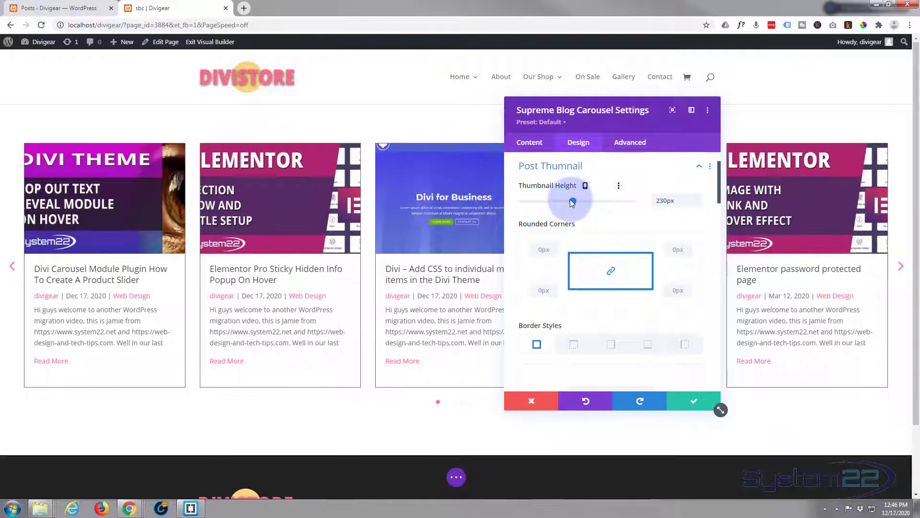
pyautogui.moveTo(573, 202); pyautogui.dragTo(559, 202)
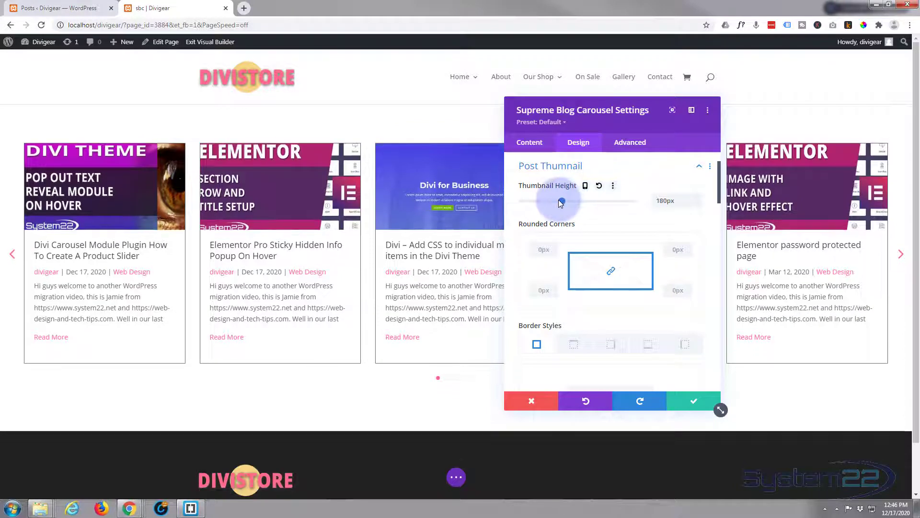
pyautogui.moveTo(560, 201); pyautogui.dragTo(572, 201)
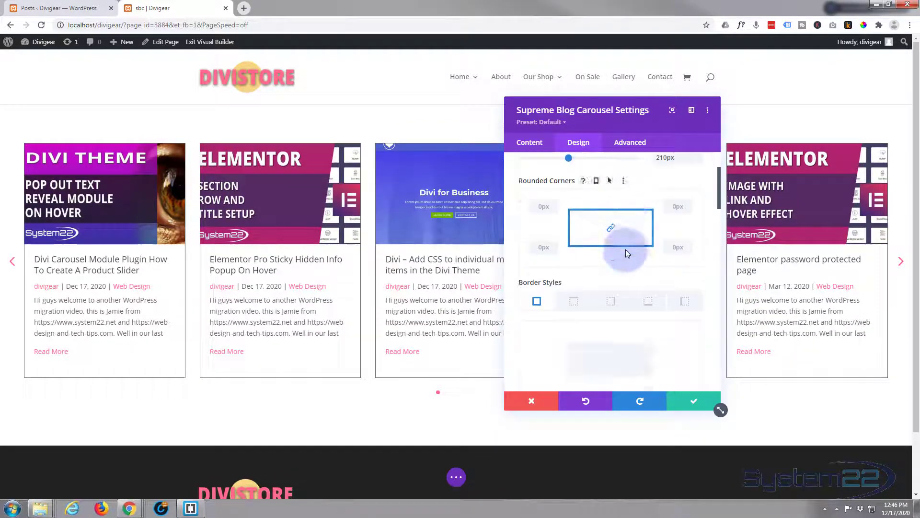
pyautogui.scroll(-3)
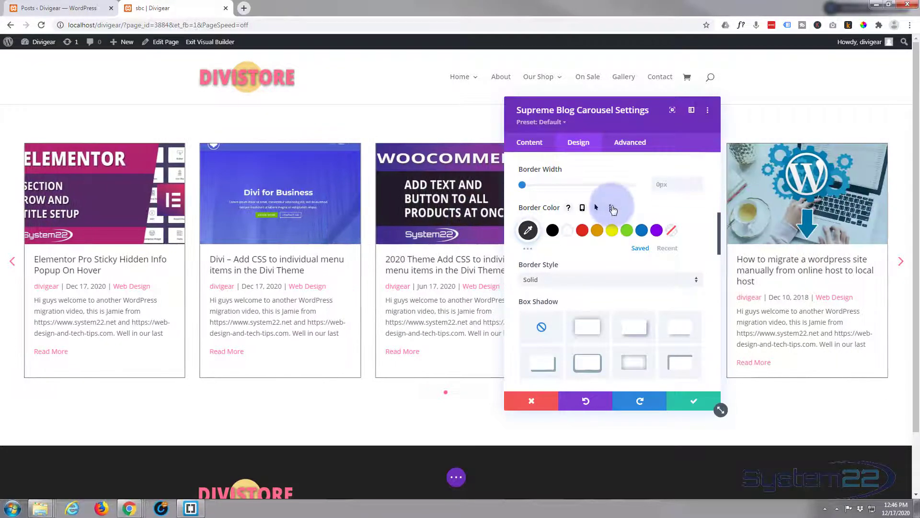
pyautogui.scroll(-3)
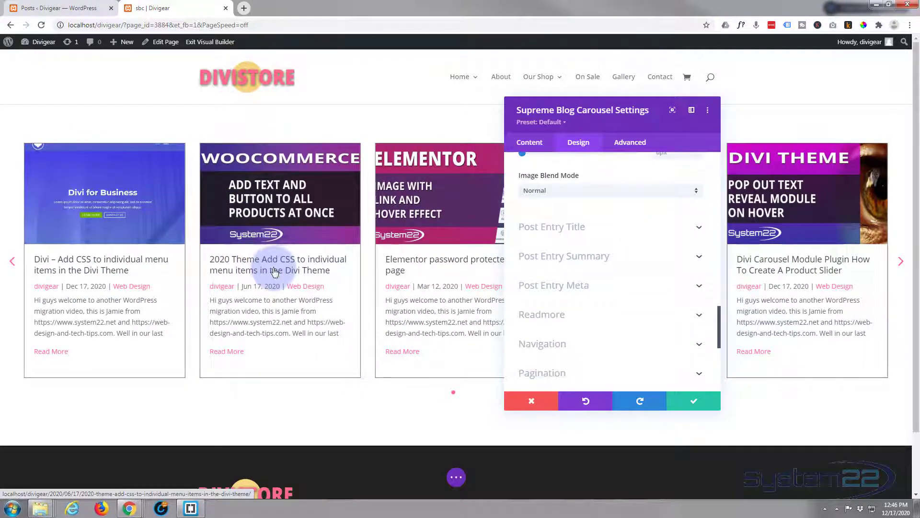
# - Set the carousel's Post Entry Title font weight to Semi Bold
pyautogui.click(551, 227)
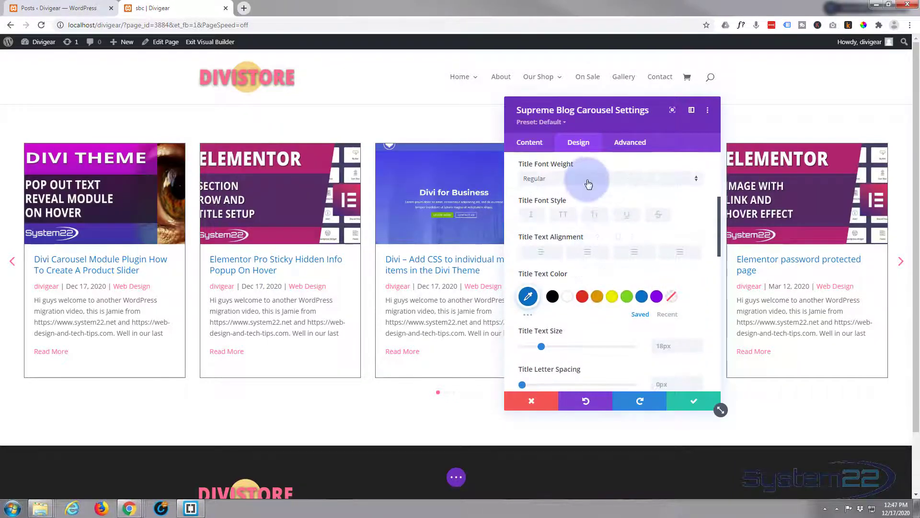
pyautogui.click(607, 178)
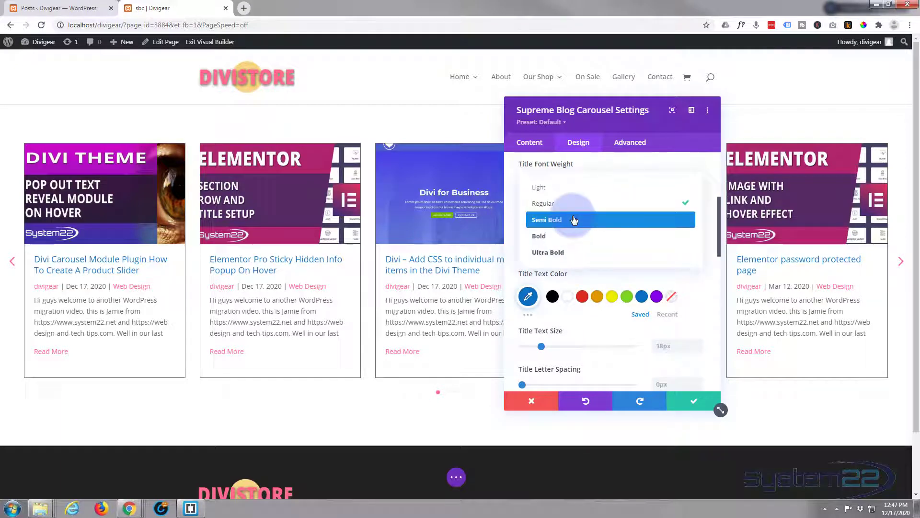
pyautogui.click(546, 219)
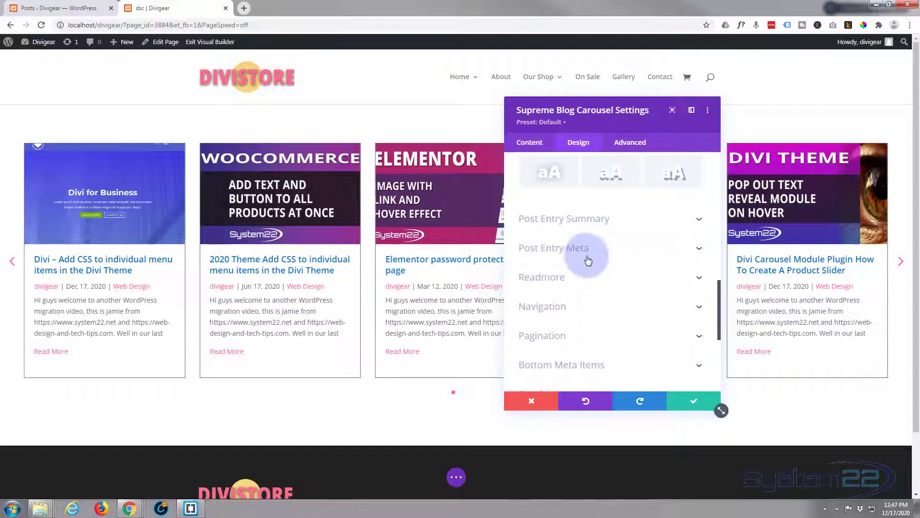
# - Make the post meta author names uppercase with a heavier font weight
pyautogui.click(553, 247)
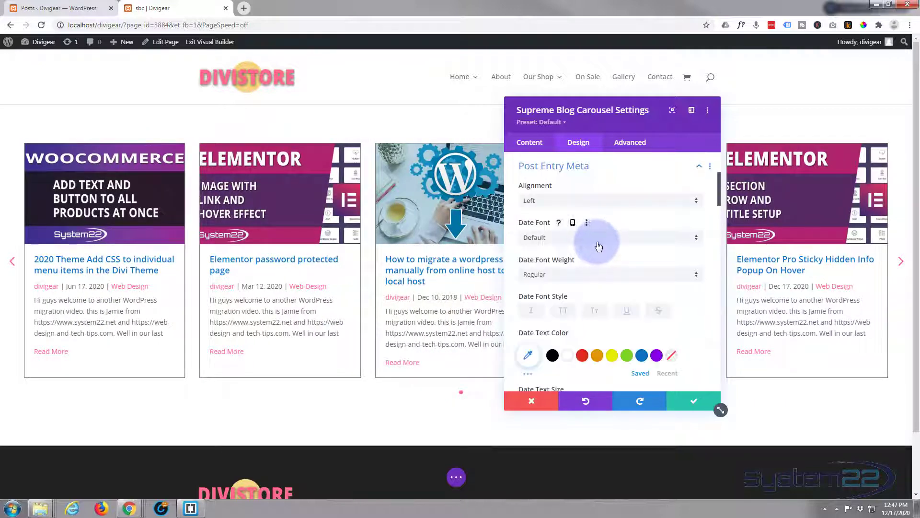
pyautogui.scroll(-3)
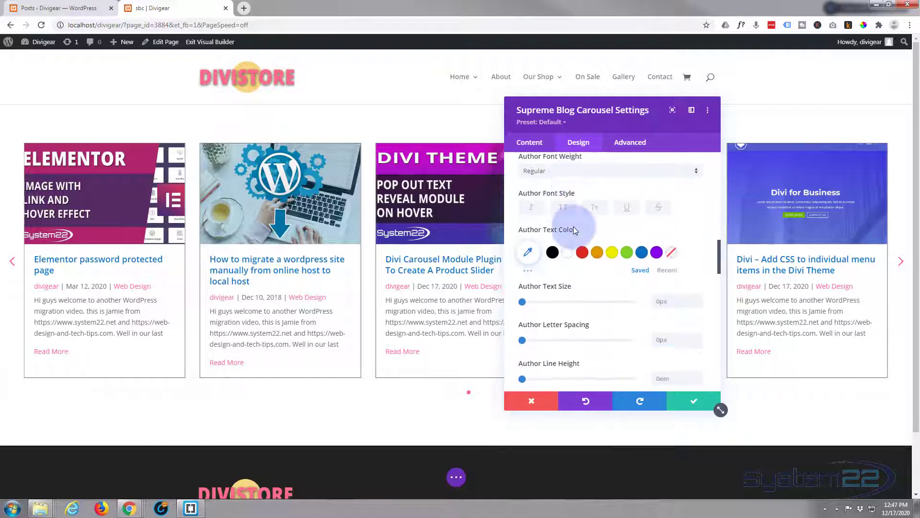
pyautogui.click(640, 252)
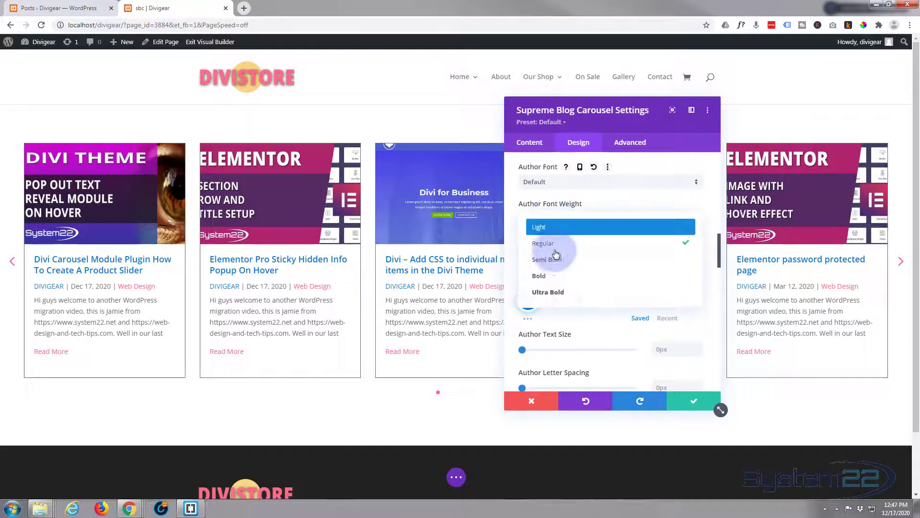
pyautogui.click(545, 259)
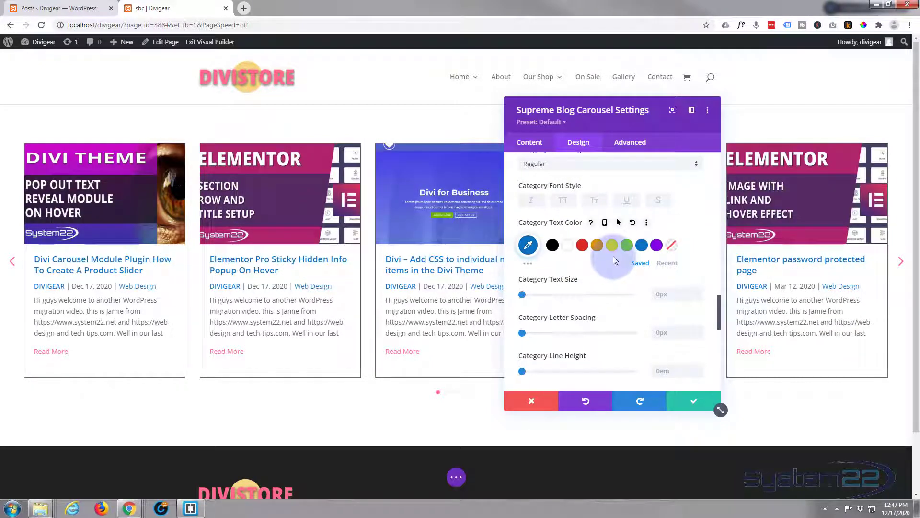
pyautogui.scroll(-3)
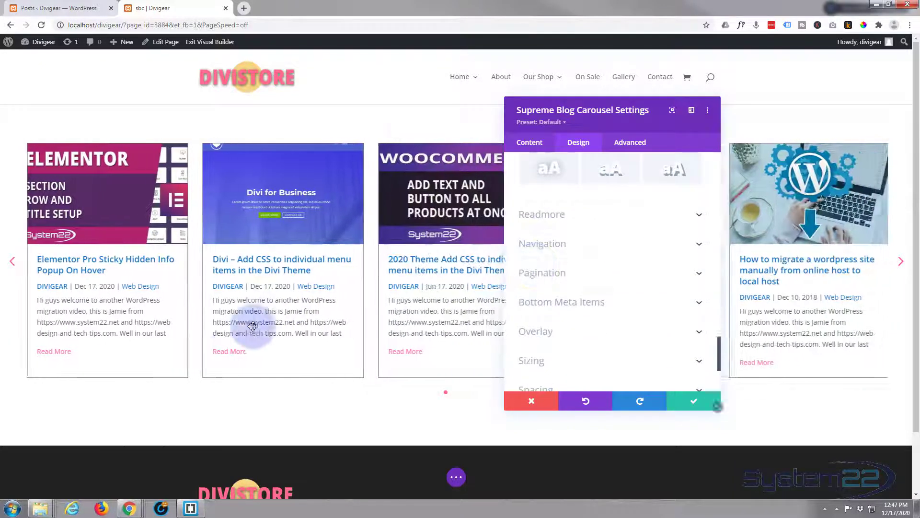
# - Enable custom Read More button styles with a blue background and adjusted border width
pyautogui.click(541, 214)
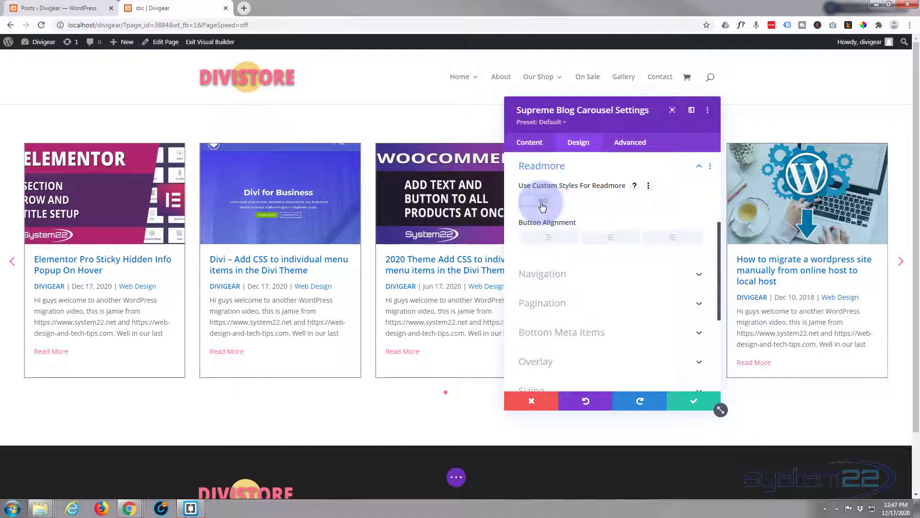
pyautogui.click(543, 201)
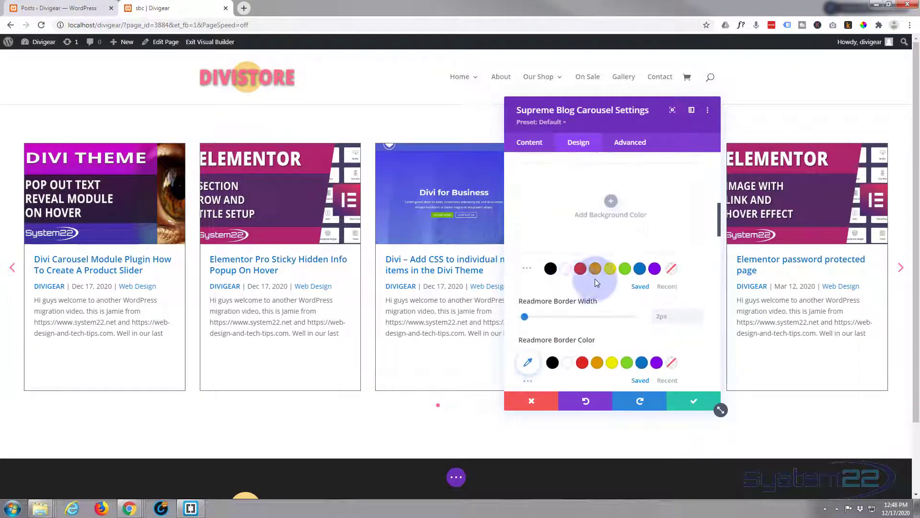
pyautogui.click(640, 269)
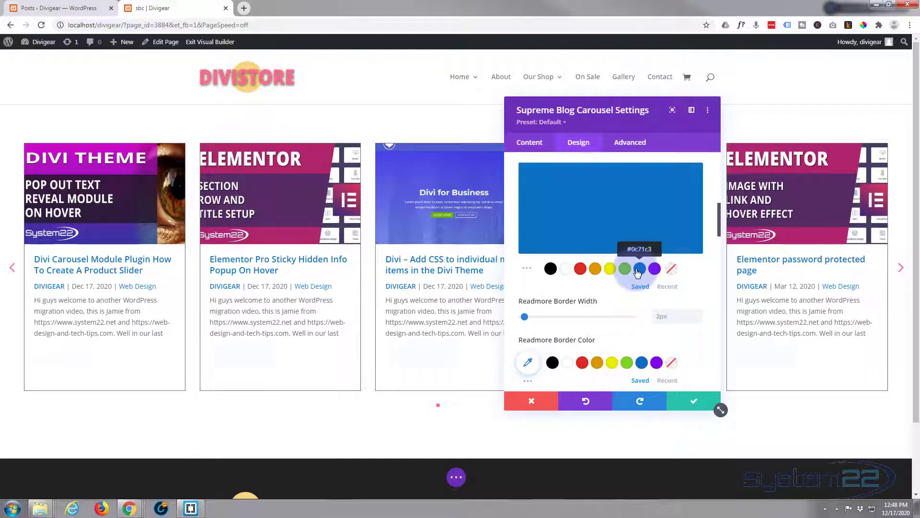
pyautogui.click(639, 269)
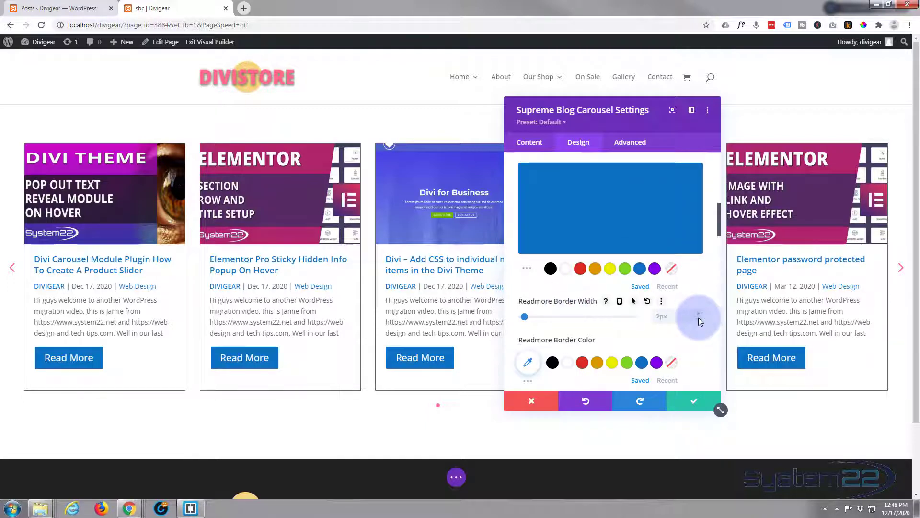
pyautogui.moveTo(699, 316); pyautogui.dragTo(522, 316)
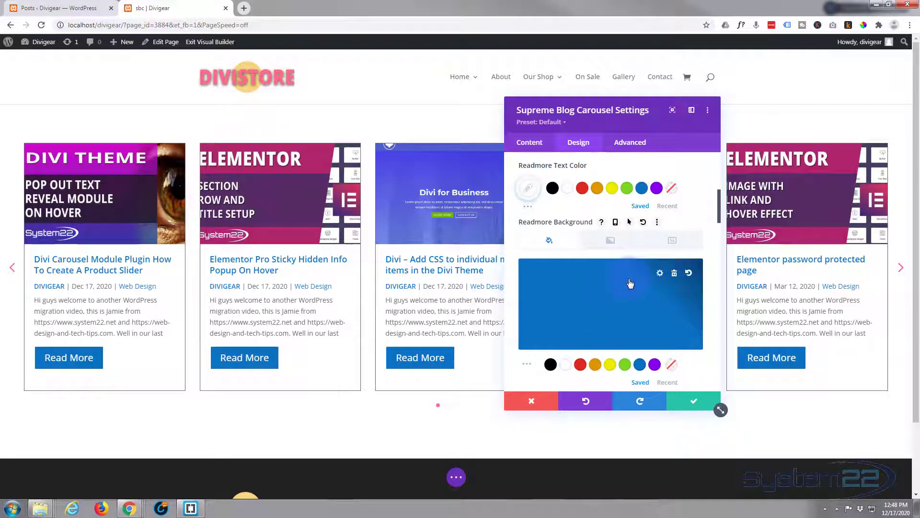
pyautogui.moveTo(510, 280)
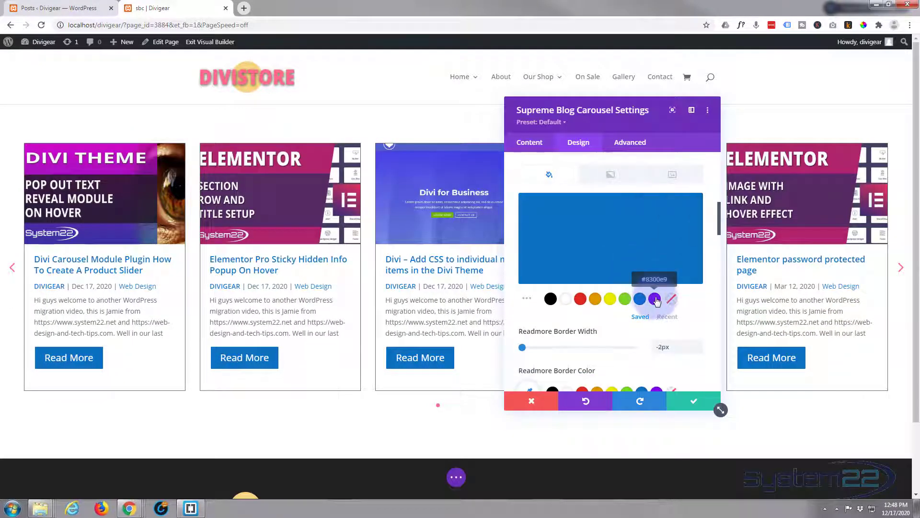
pyautogui.click(655, 299)
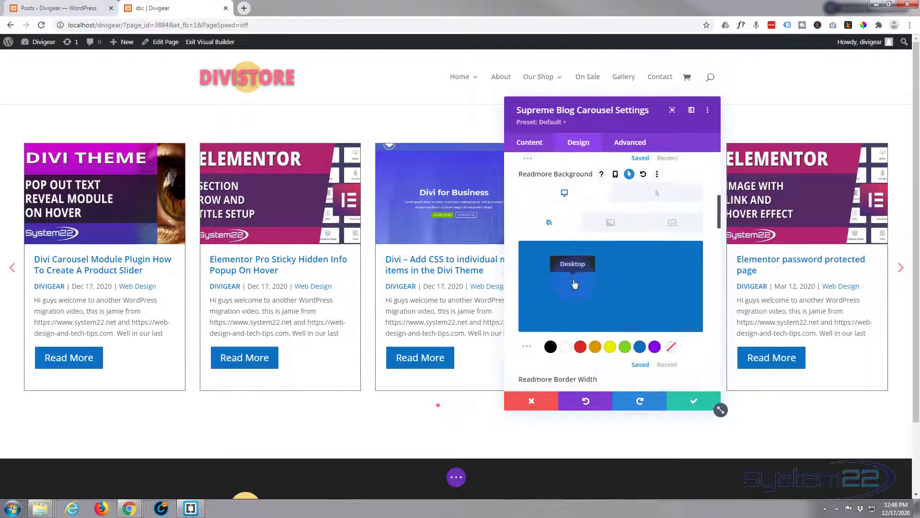
# - Enter 30px in the Readmore Padding settings for the Read More buttons
pyautogui.scroll(-3)
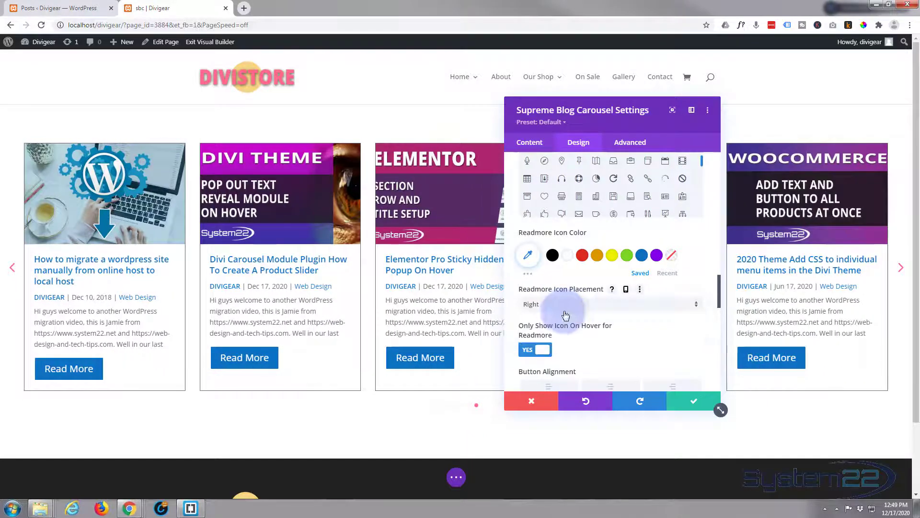
pyautogui.scroll(-3)
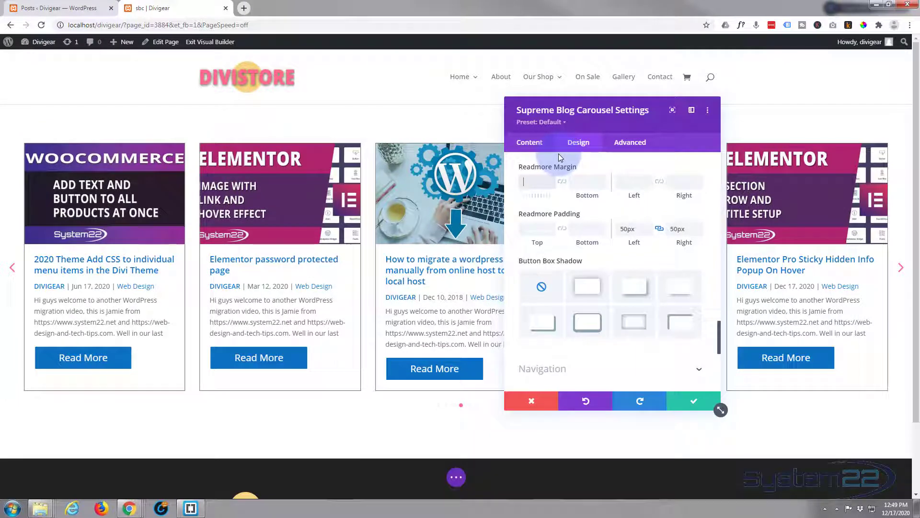
pyautogui.write('30px')
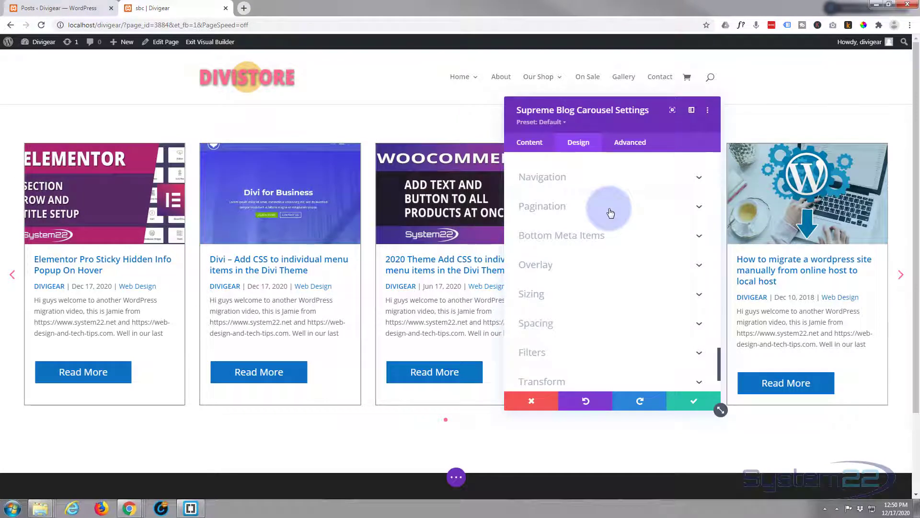
pyautogui.moveTo(588, 183)
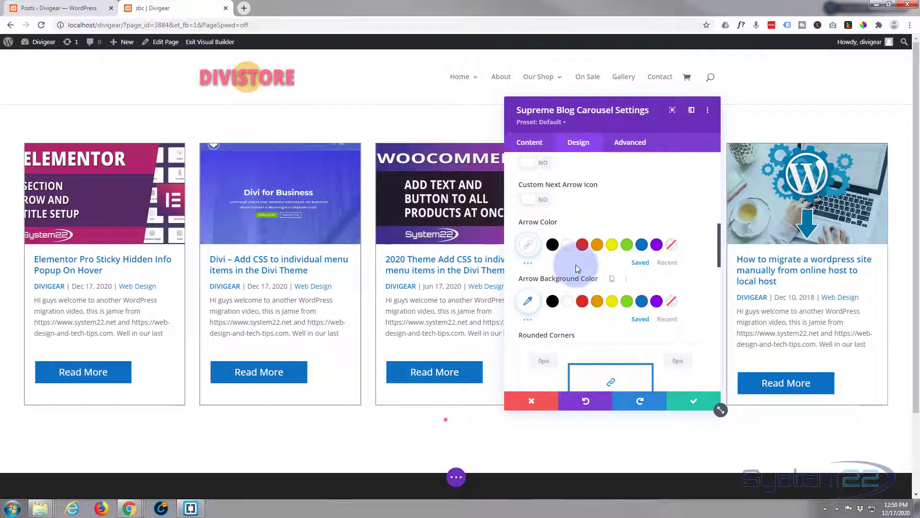
# - Scroll through the carousel's Navigation and Pagination design settings
pyautogui.scroll(-3)
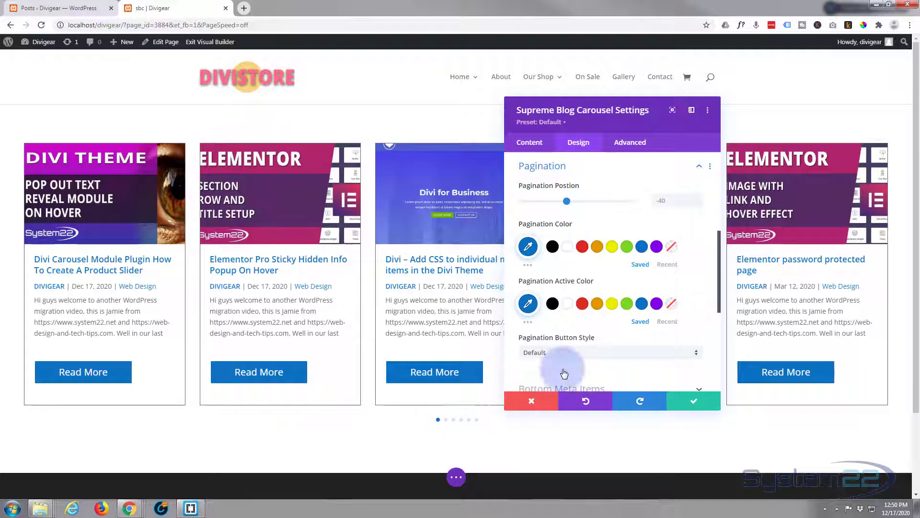
pyautogui.scroll(-3)
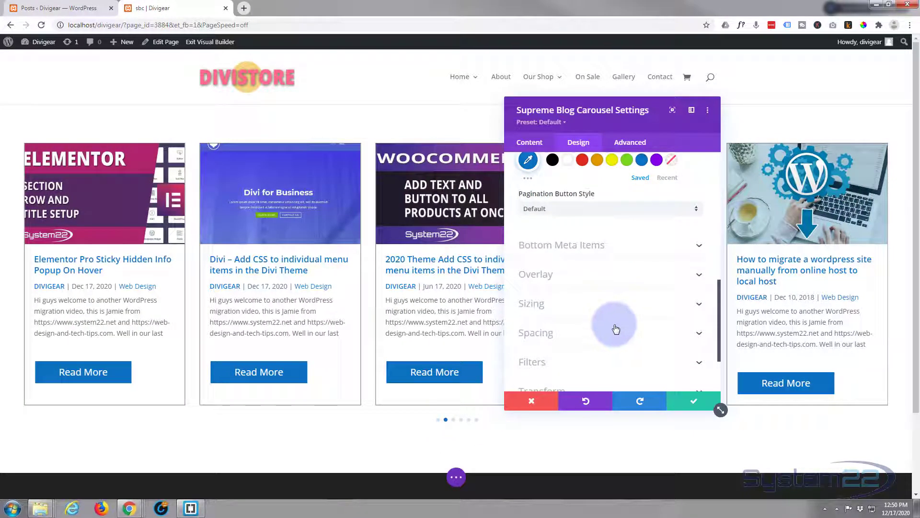
pyautogui.moveTo(625, 279)
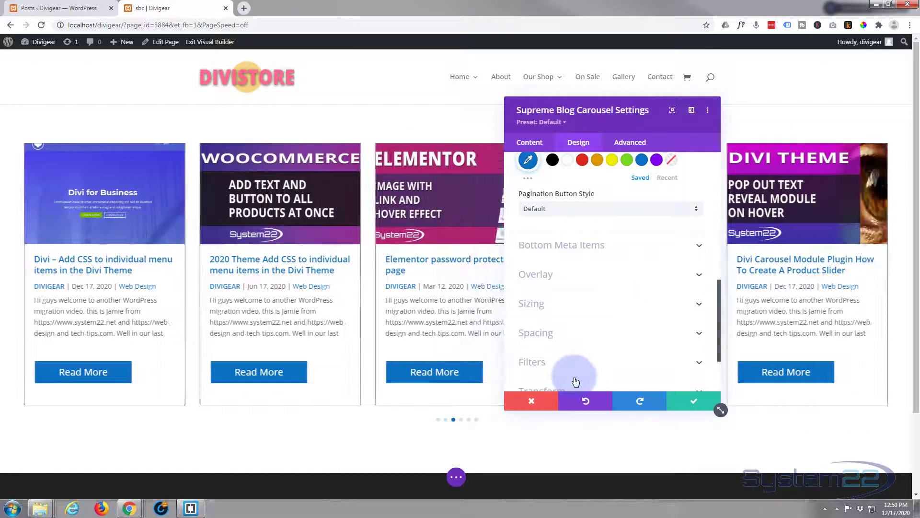
pyautogui.scroll(-3)
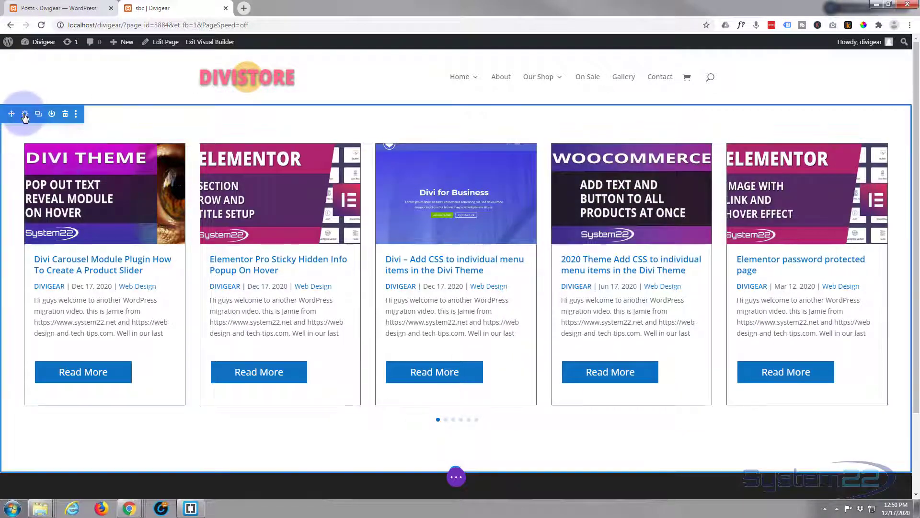
# - Give the carousel's section a gradient background with a darkened gradient colour
pyautogui.click(24, 114)
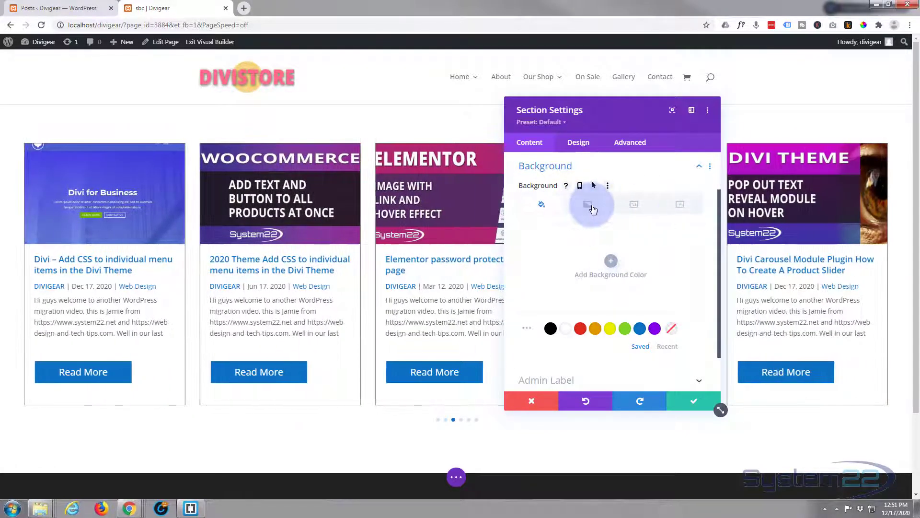
pyautogui.click(586, 204)
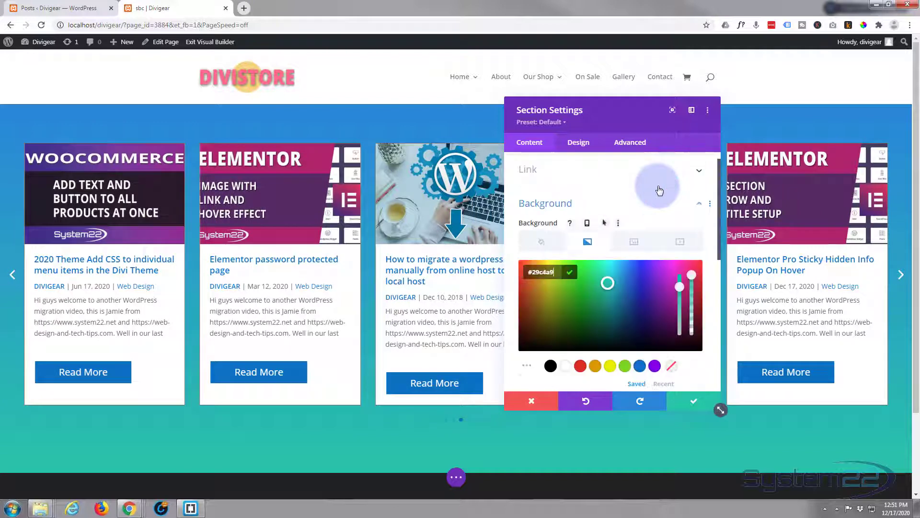
pyautogui.click(550, 366)
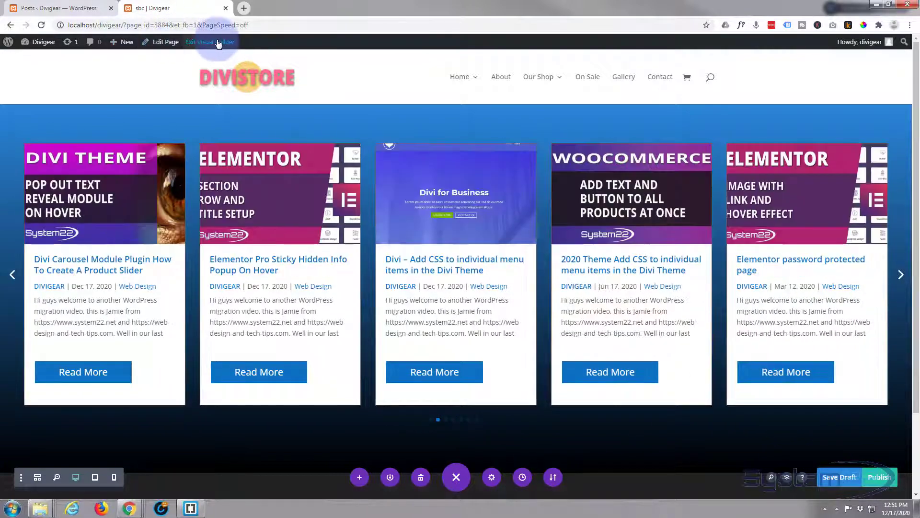
# - Exit the Visual Builder and click through the carousel slides on the live page
pyautogui.click(209, 42)
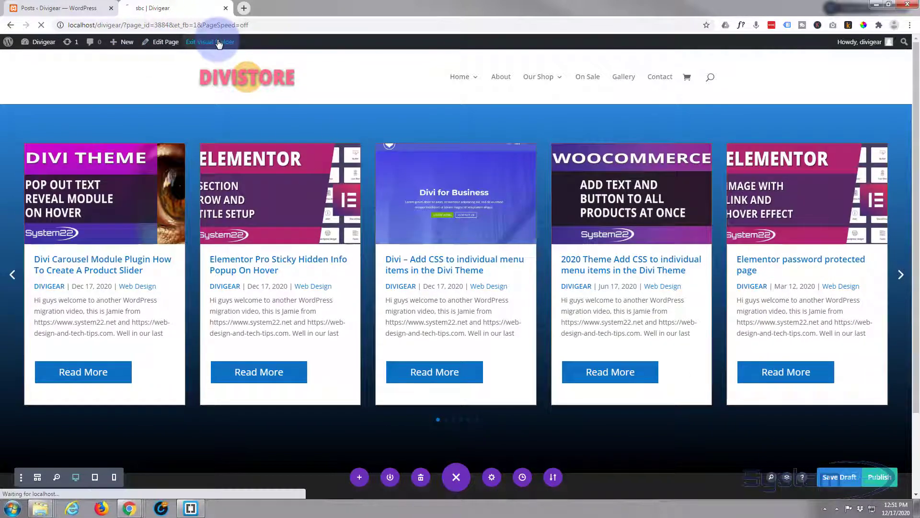
pyautogui.click(209, 42)
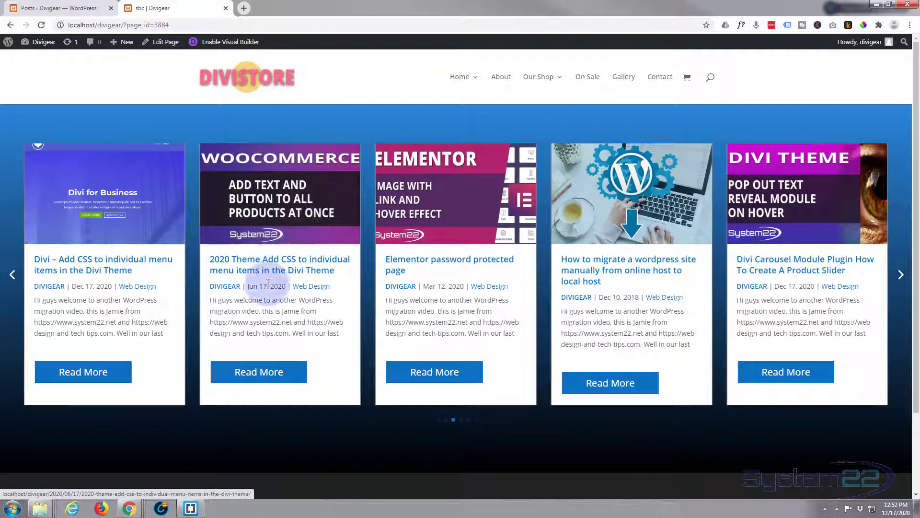
pyautogui.moveTo(610, 204)
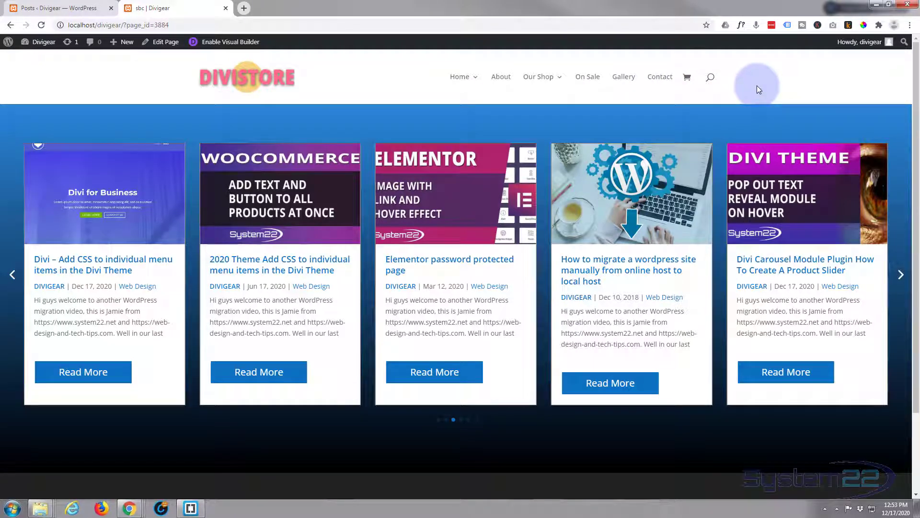
pyautogui.click(901, 275)
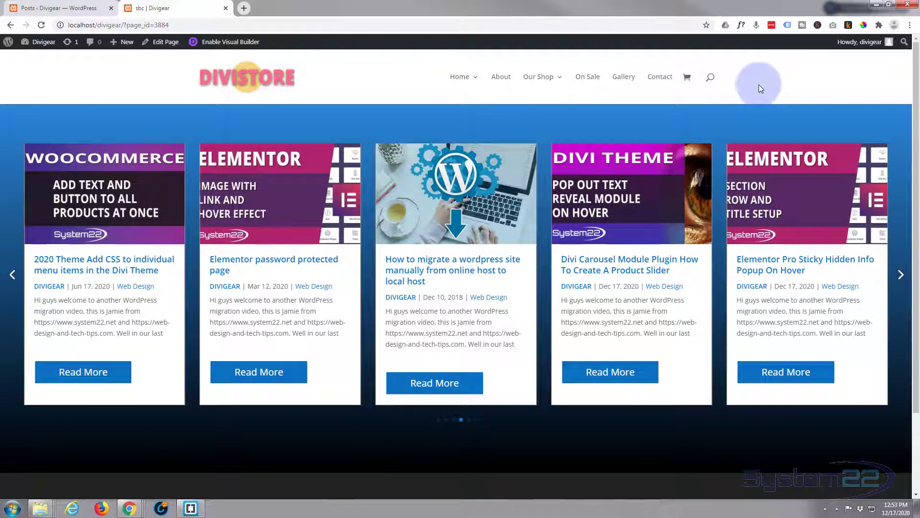
pyautogui.click(901, 274)
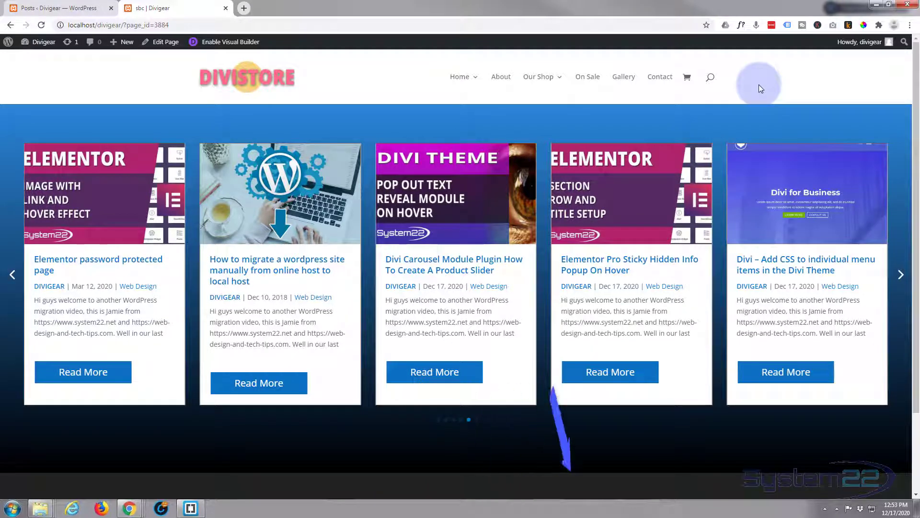
pyautogui.click(901, 275)
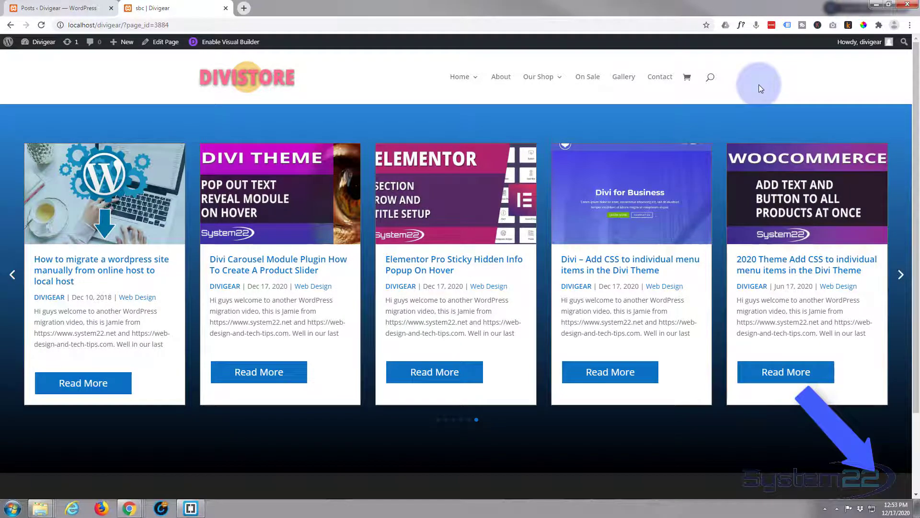
pyautogui.click(901, 274)
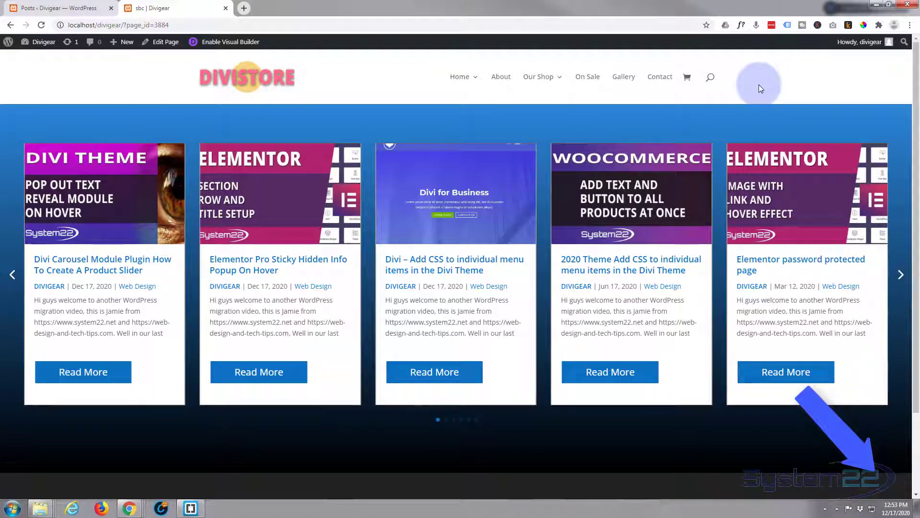
pyautogui.click(901, 274)
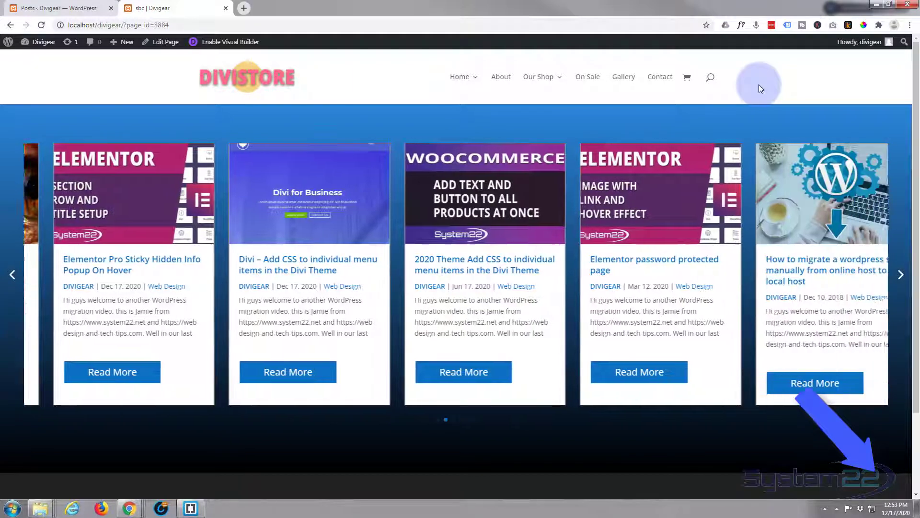